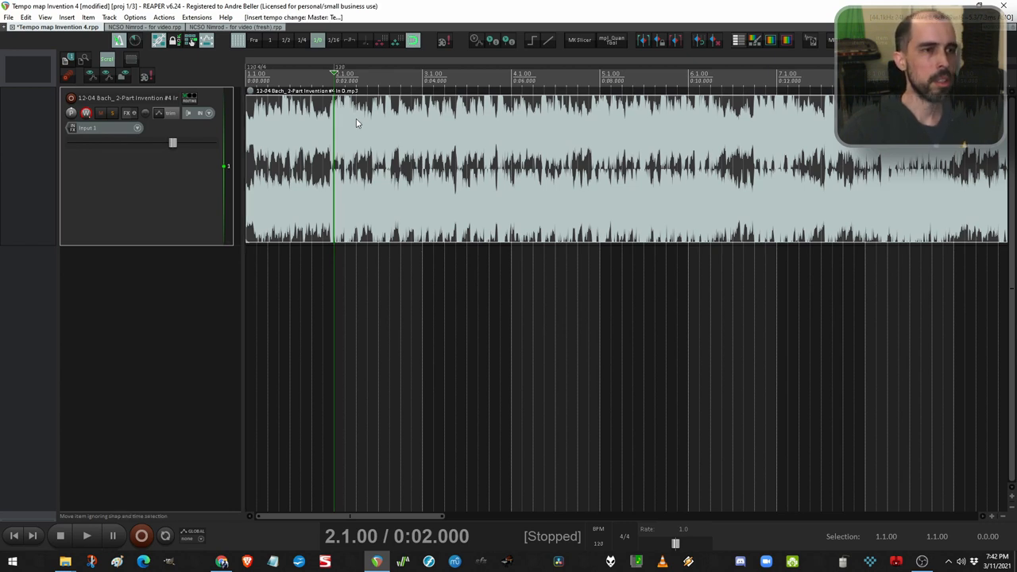
# - Show the Actions list with the SWS/BR 'Move closest grid line to mouse cursor' action
pyautogui.click(564, 190)
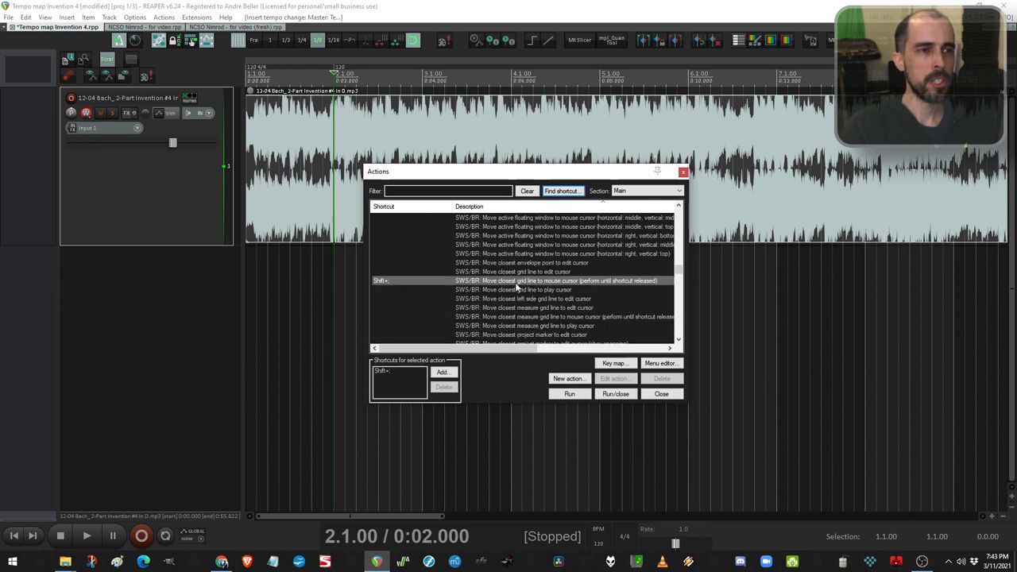
pyautogui.moveTo(575, 284)
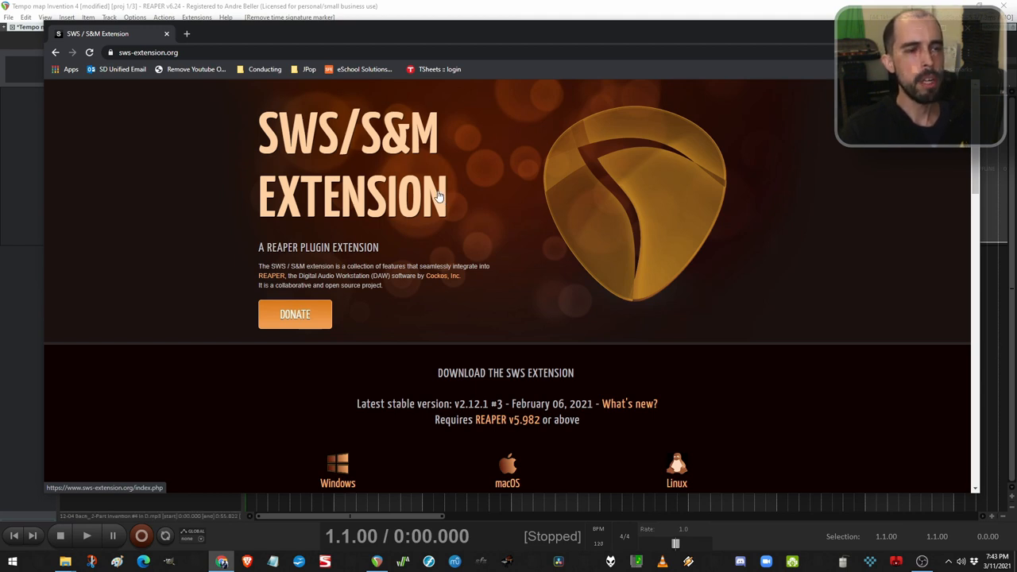
pyautogui.moveTo(622, 261)
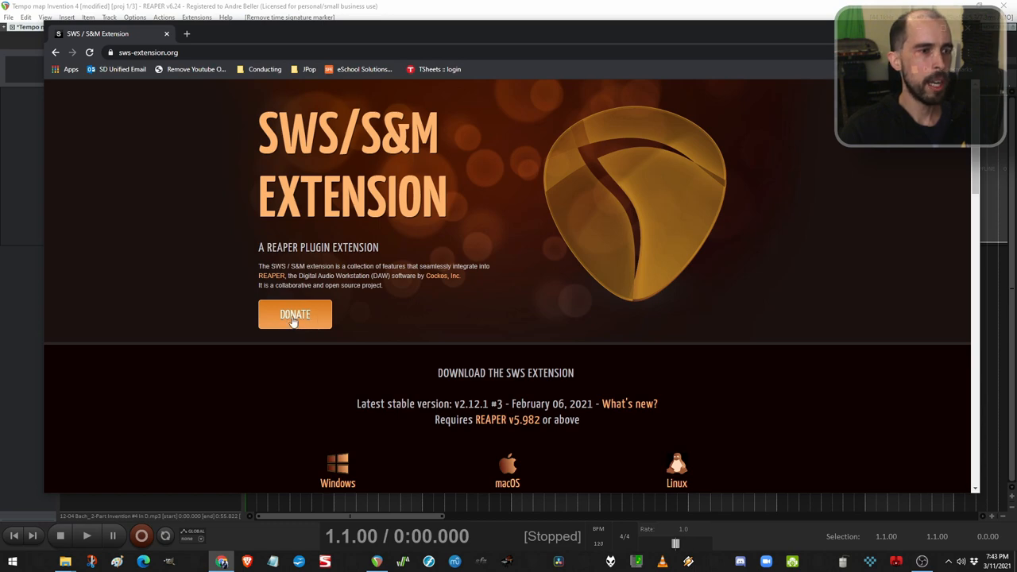
pyautogui.moveTo(354, 309)
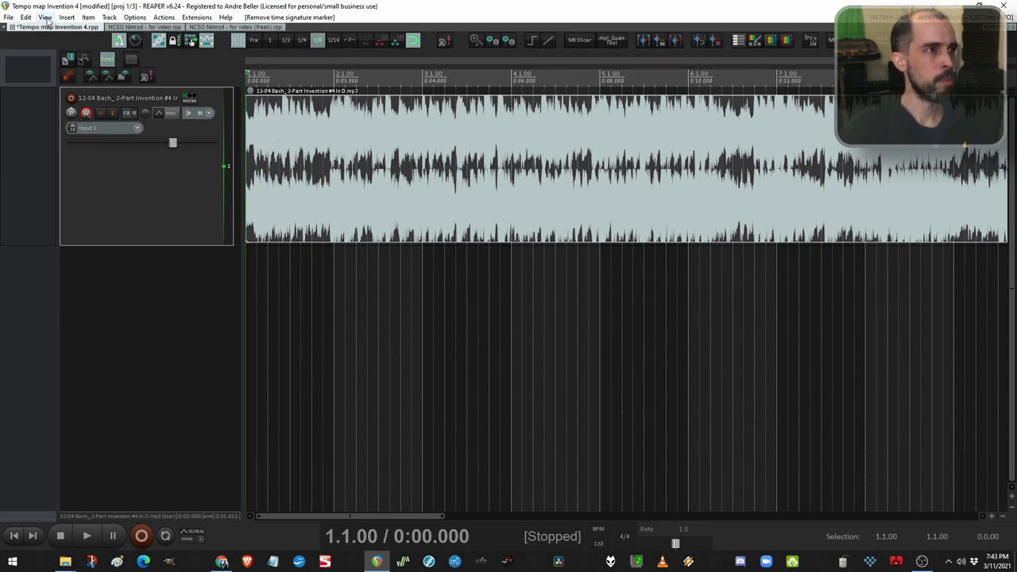
# - Toggle the master track visible above the Bach invention track via the View menu
pyautogui.click(45, 17)
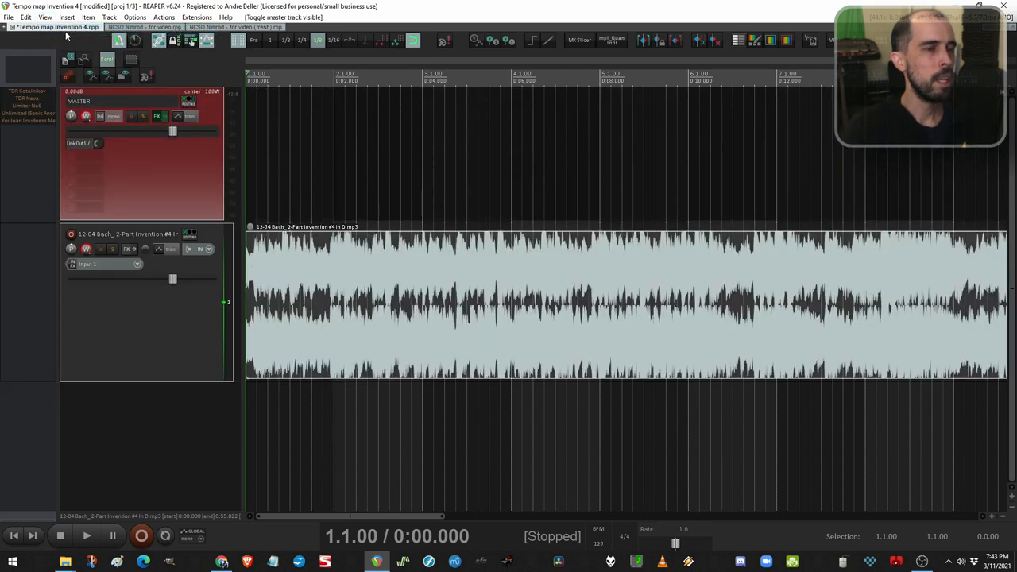
pyautogui.moveTo(190, 116)
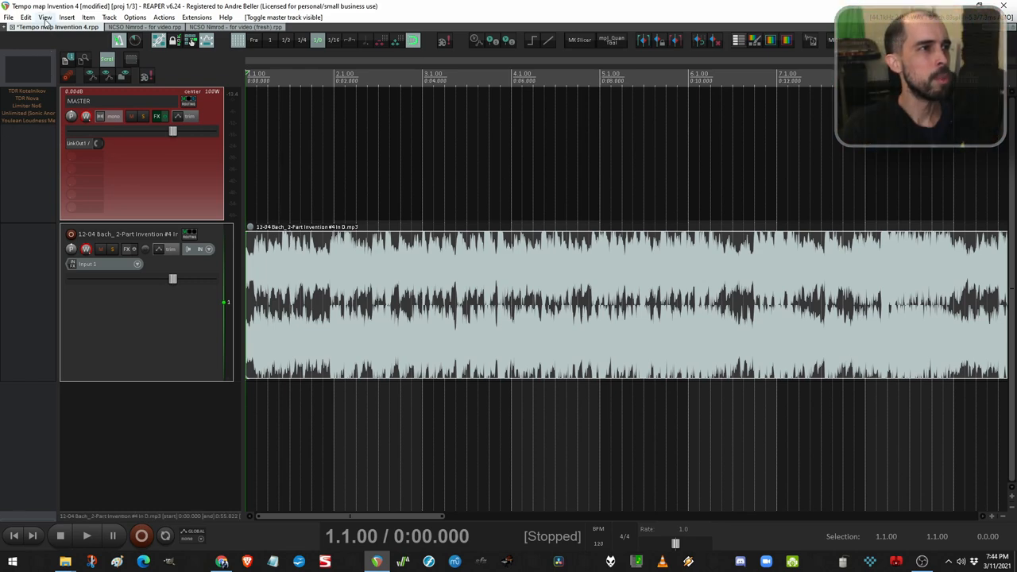
pyautogui.click(45, 16)
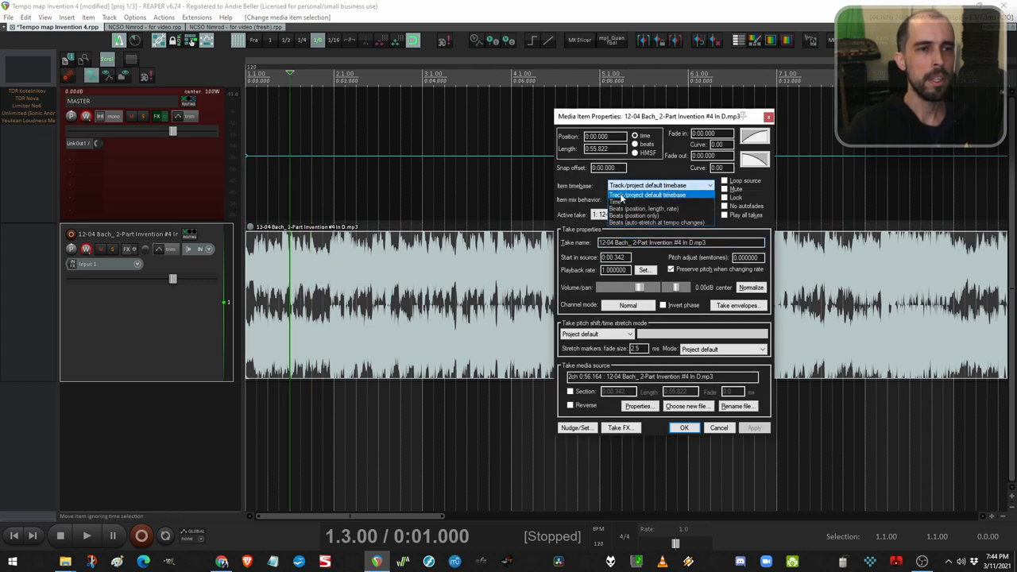
# - Set the Bach item's timebase to Beats (position only) in Media Item Properties
pyautogui.click(616, 184)
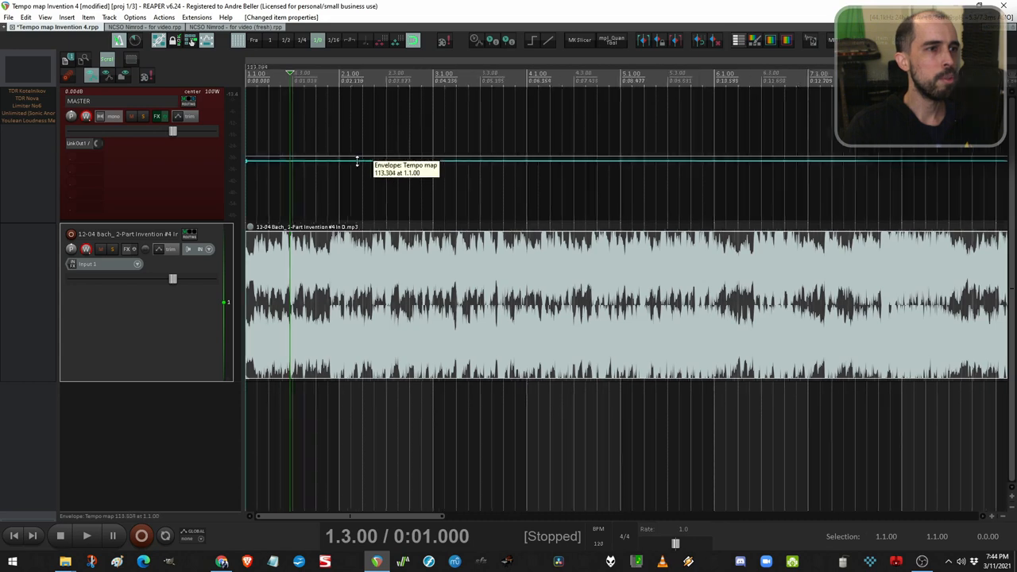
pyautogui.moveTo(356, 162); pyautogui.dragTo(348, 146)
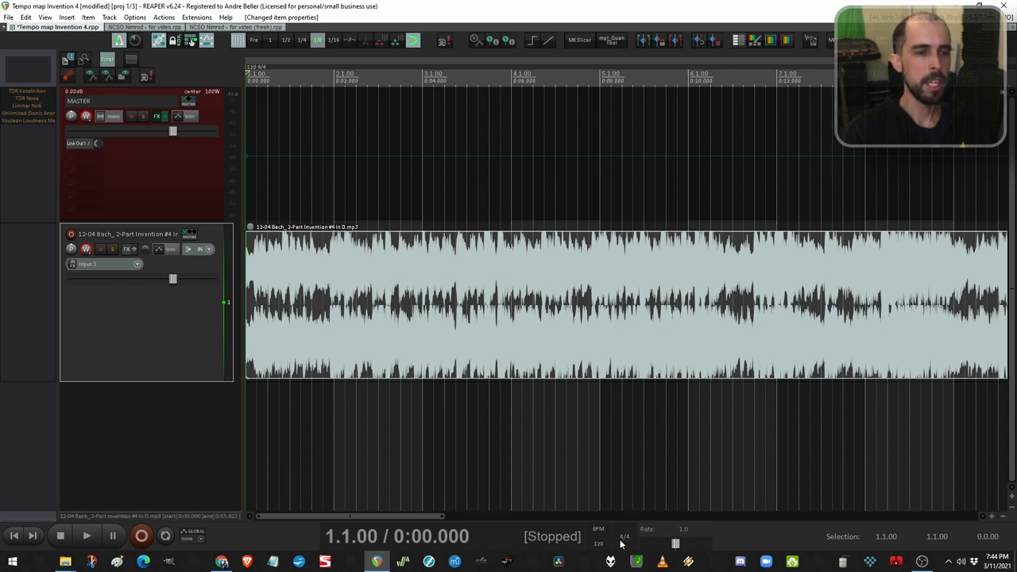
# - Edit the tempo/time signature marker at 1.1.00 to read 120 BPM
pyautogui.click(625, 537)
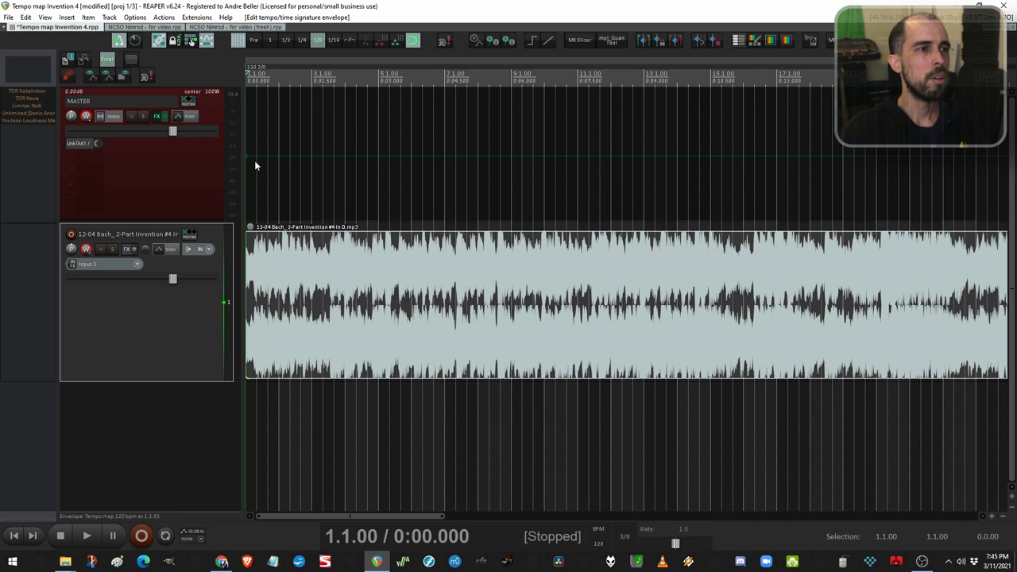
pyautogui.moveTo(247, 155)
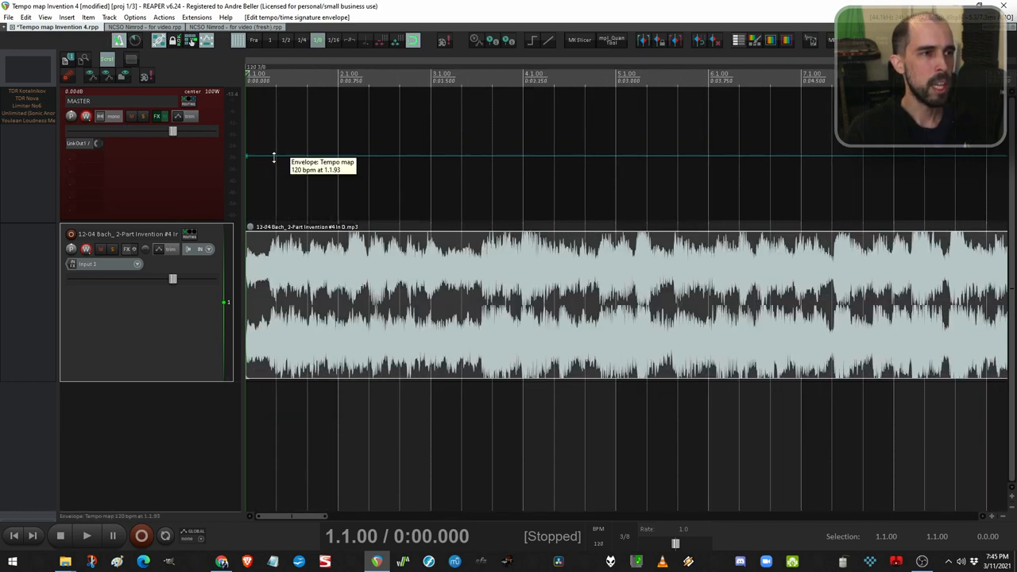
pyautogui.moveTo(270, 157)
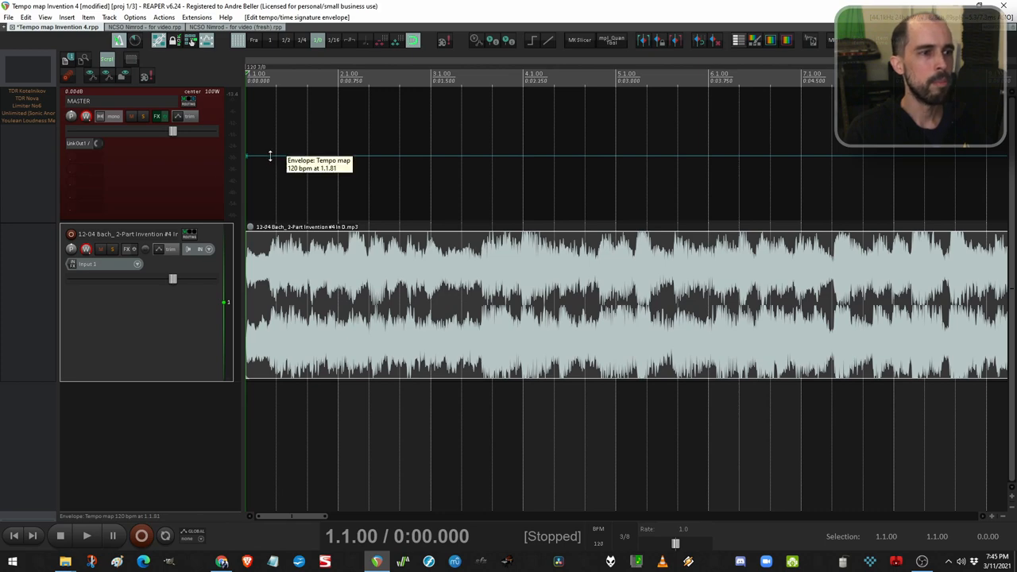
pyautogui.moveTo(270, 157); pyautogui.dragTo(270, 181)
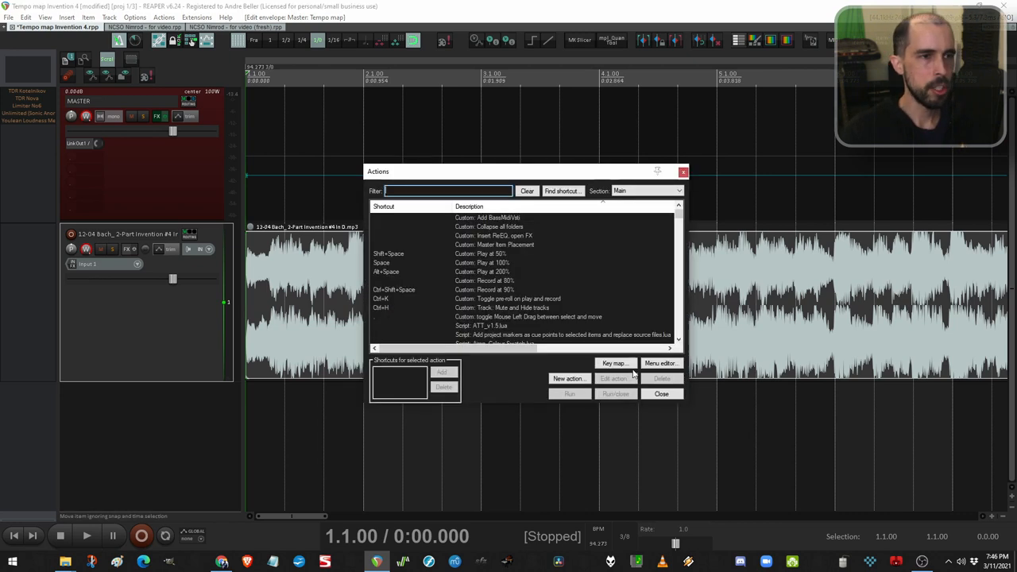
pyautogui.click(562, 190)
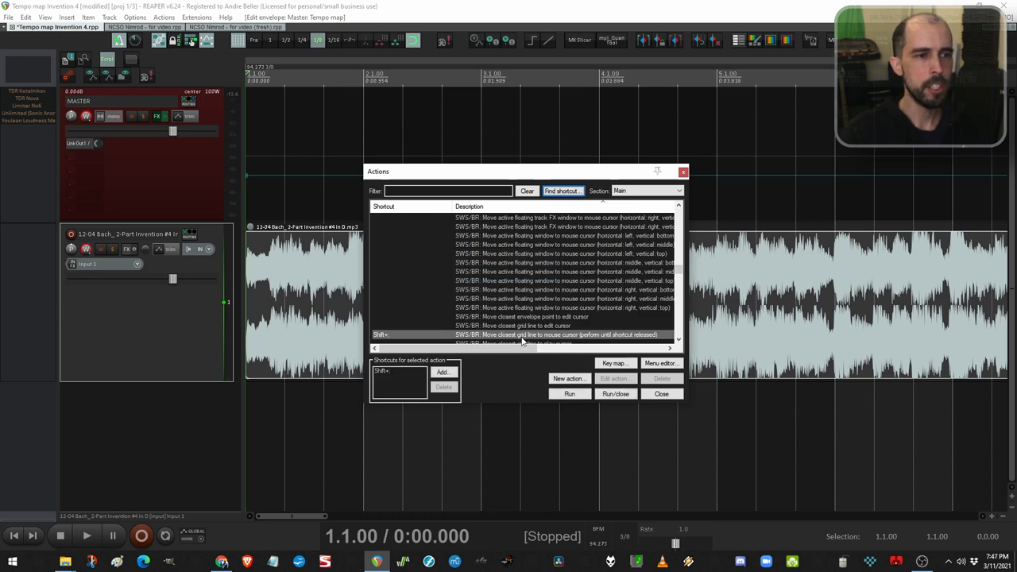
pyautogui.moveTo(586, 342)
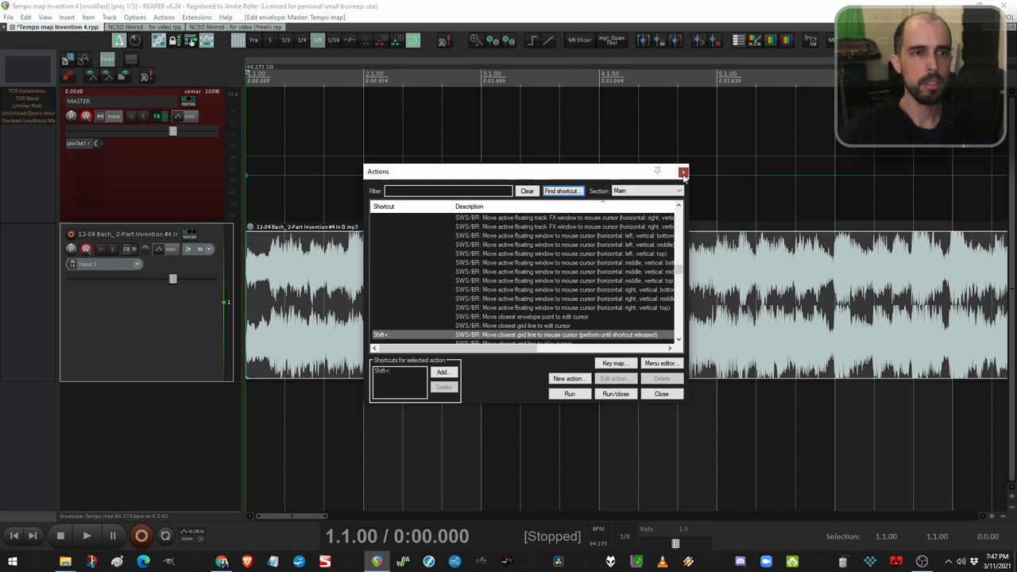
pyautogui.click(683, 172)
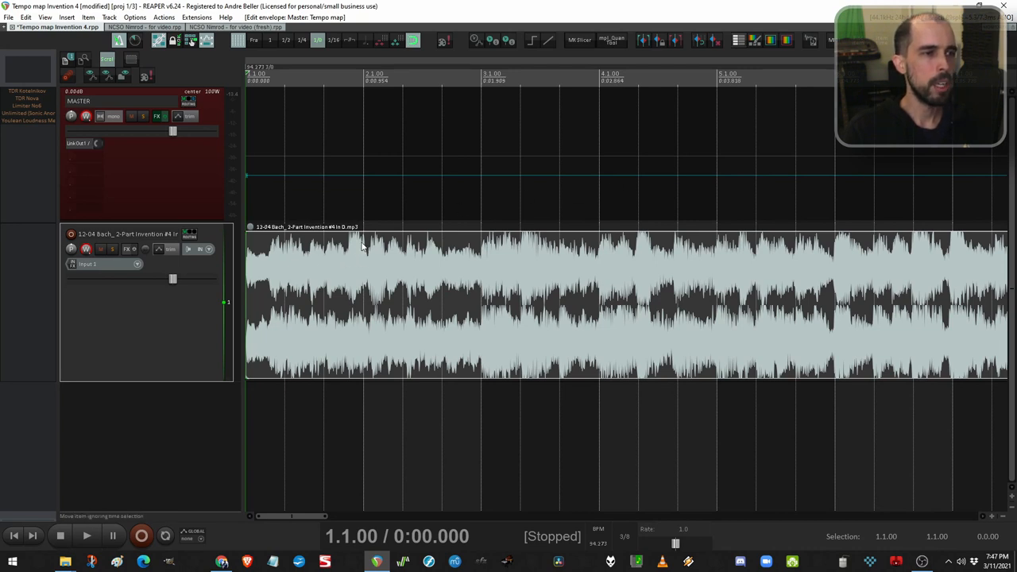
pyautogui.moveTo(362, 248)
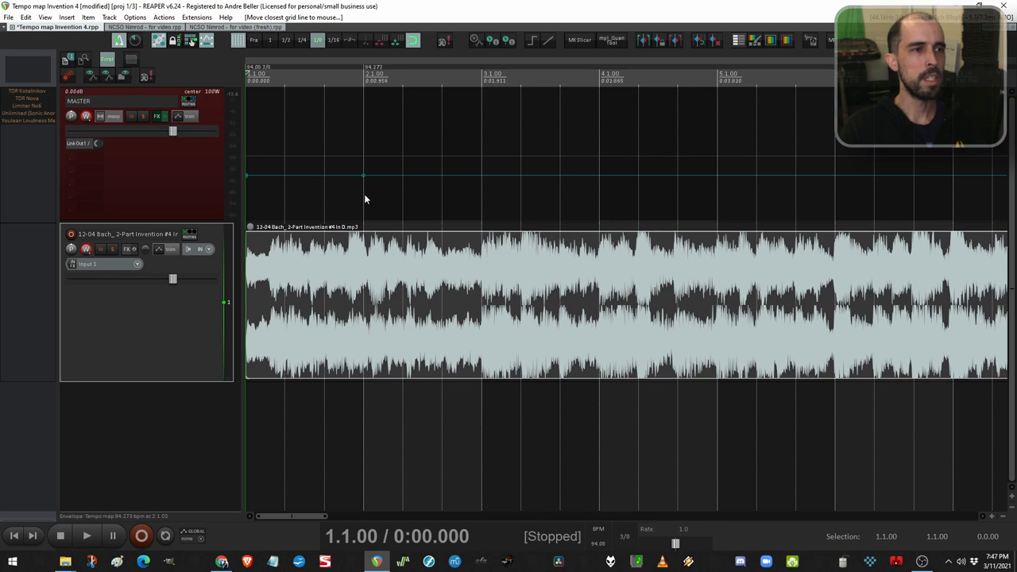
pyautogui.moveTo(480, 174)
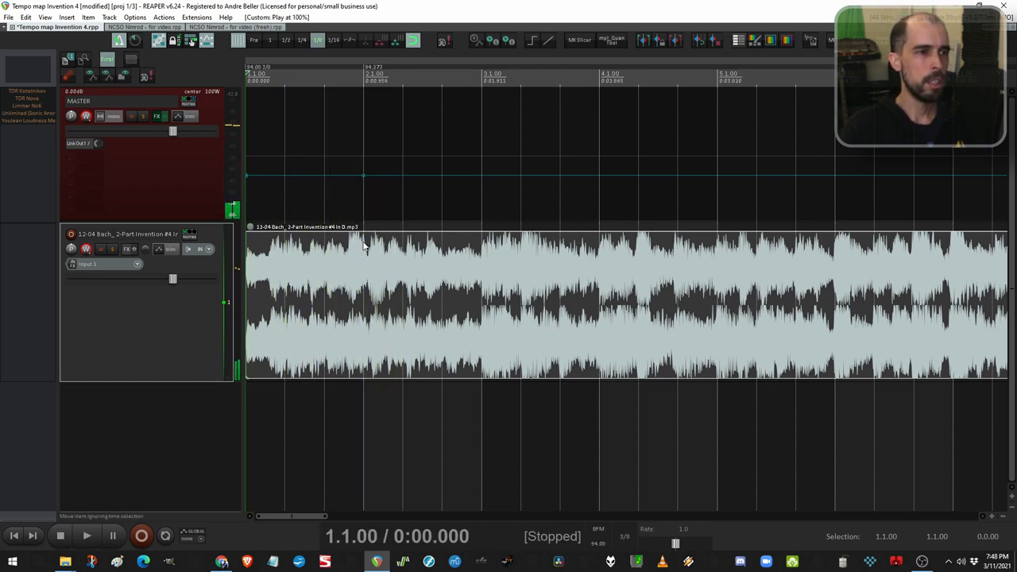
# - Place the play position on a beat of the Bach recording to realign the nearest grid line
pyautogui.moveTo(362, 174); pyautogui.dragTo(362, 162)
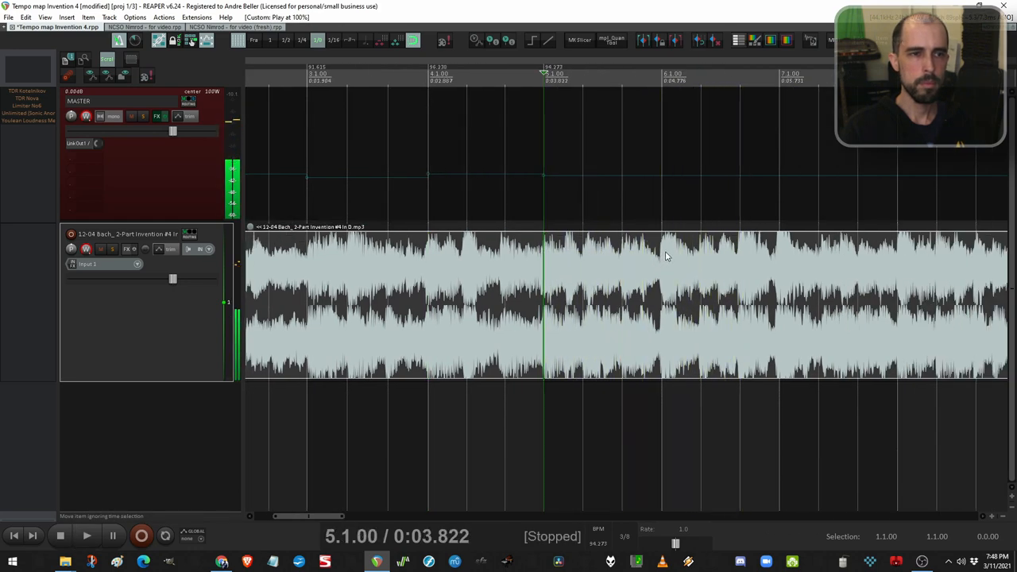
pyautogui.click(86, 533)
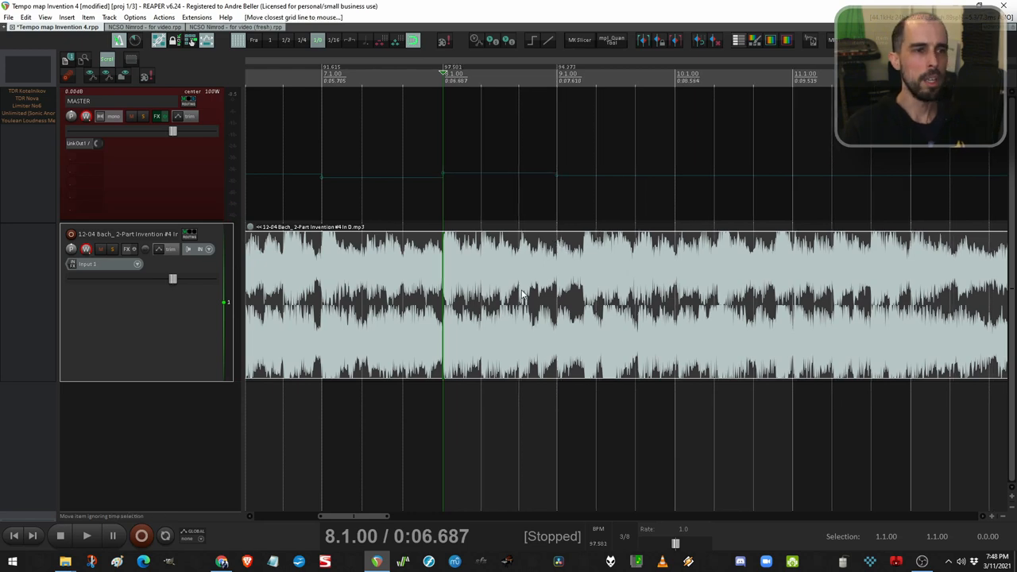
pyautogui.moveTo(541, 273)
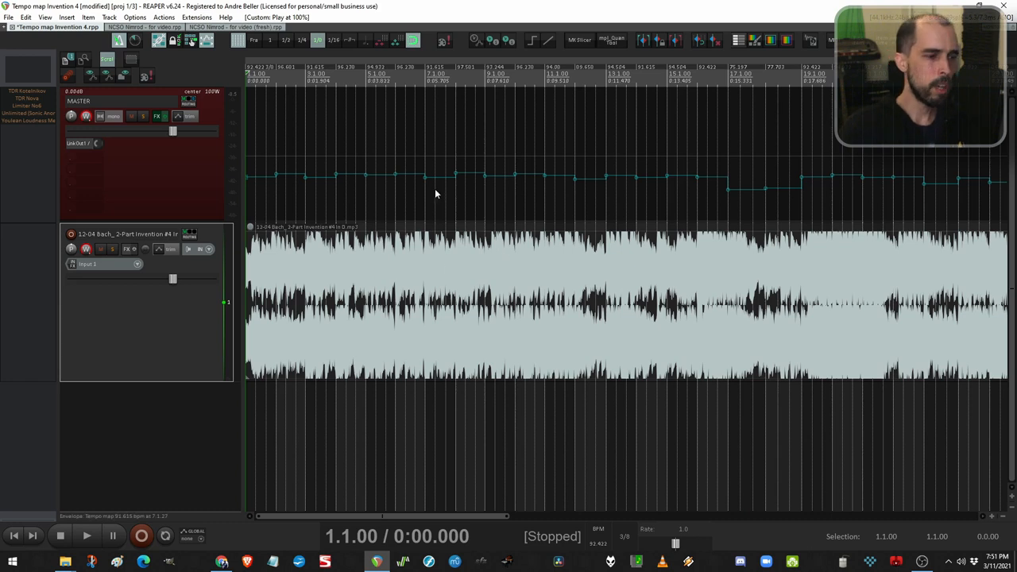
pyautogui.moveTo(219, 309)
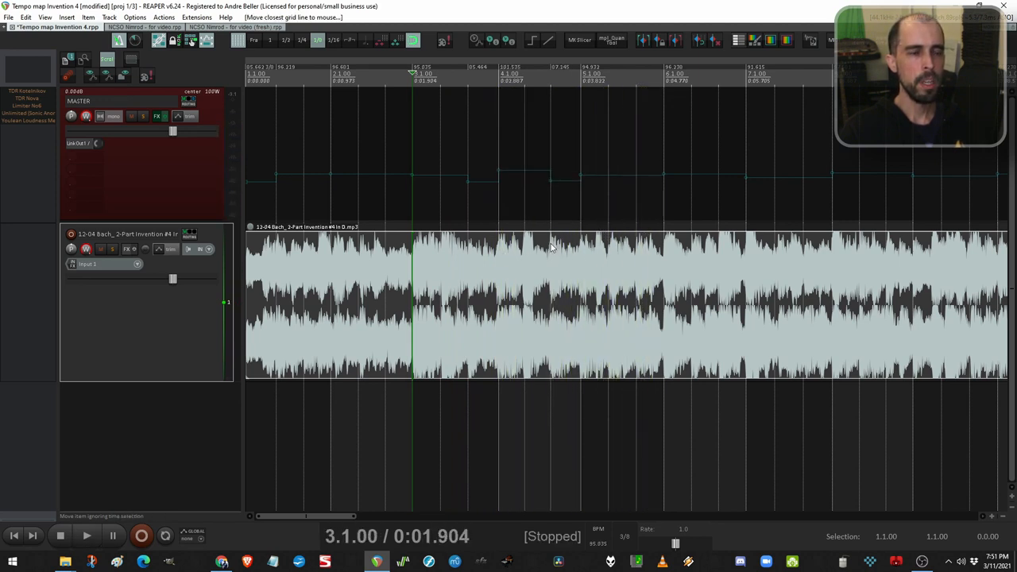
pyautogui.moveTo(569, 244)
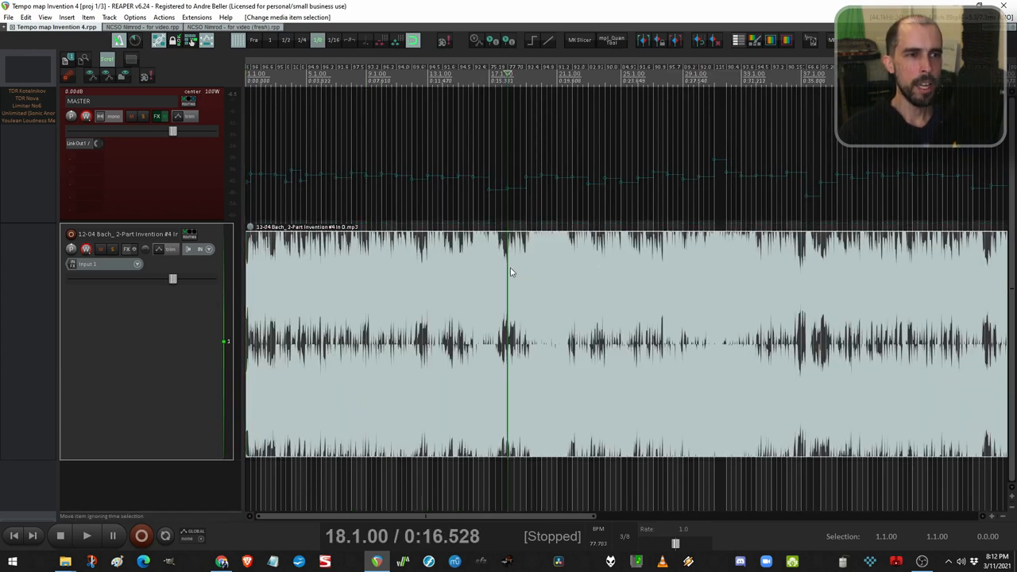
pyautogui.moveTo(316, 263)
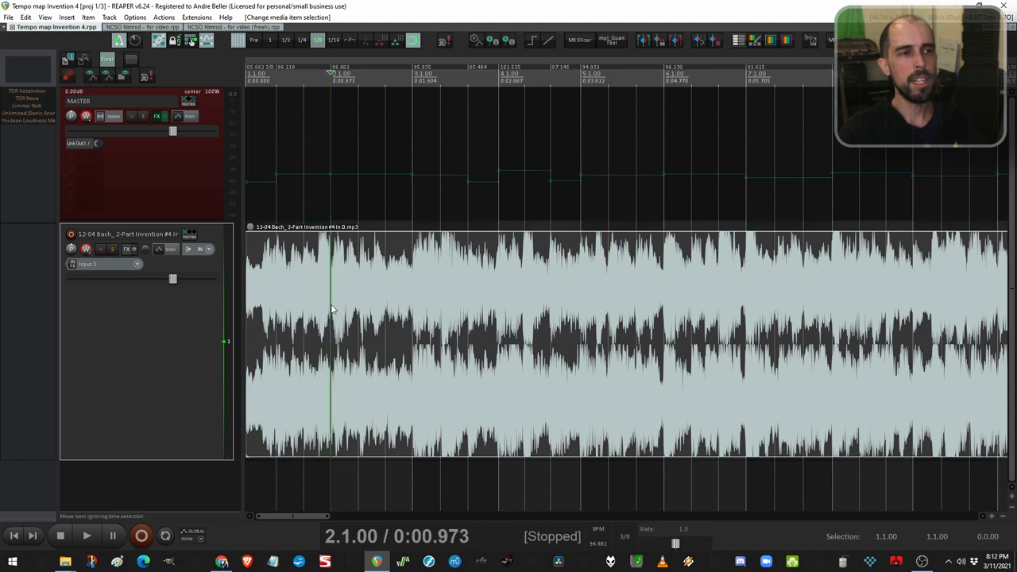
pyautogui.moveTo(642, 289)
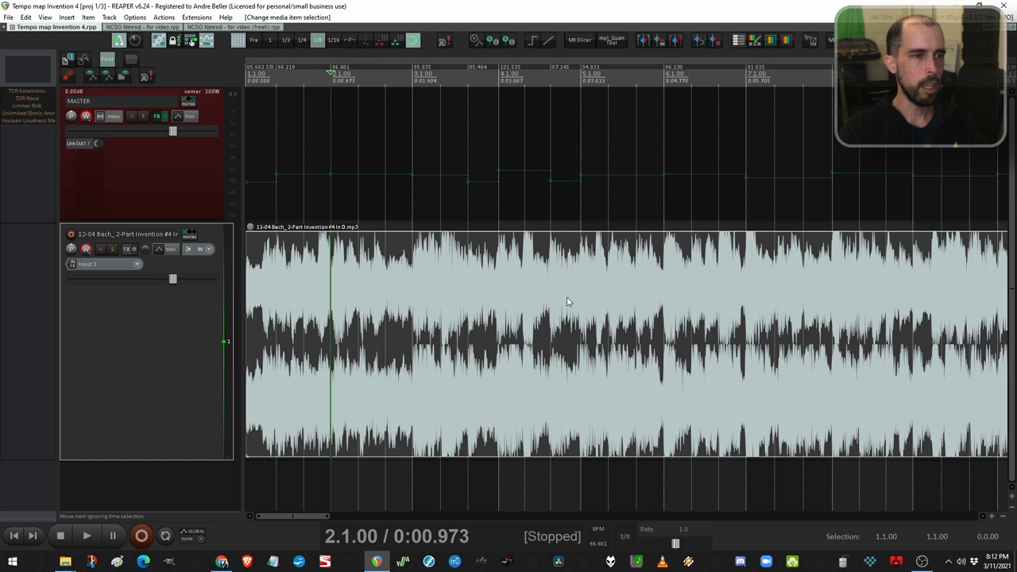
pyautogui.moveTo(548, 314)
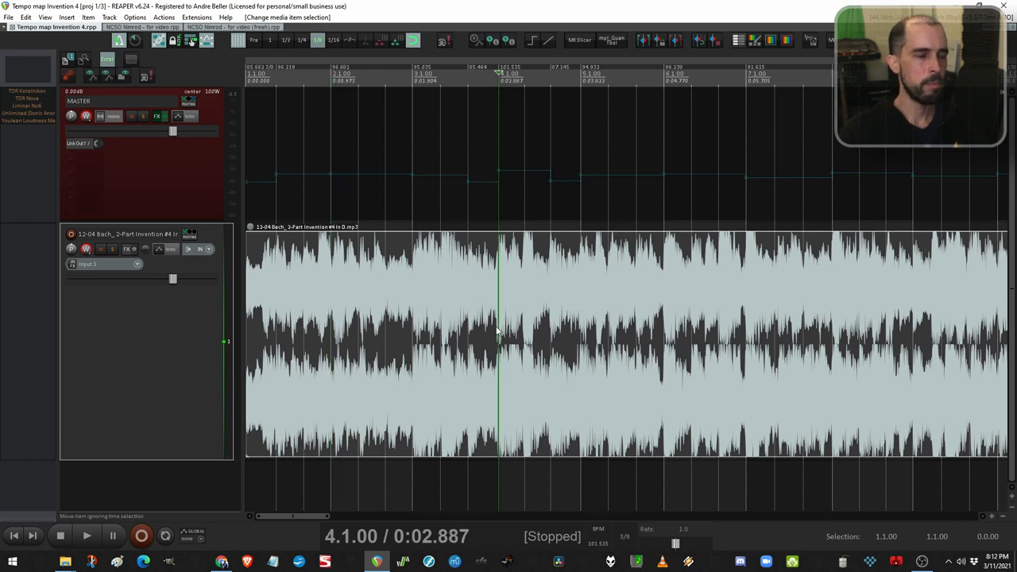
pyautogui.moveTo(282, 174)
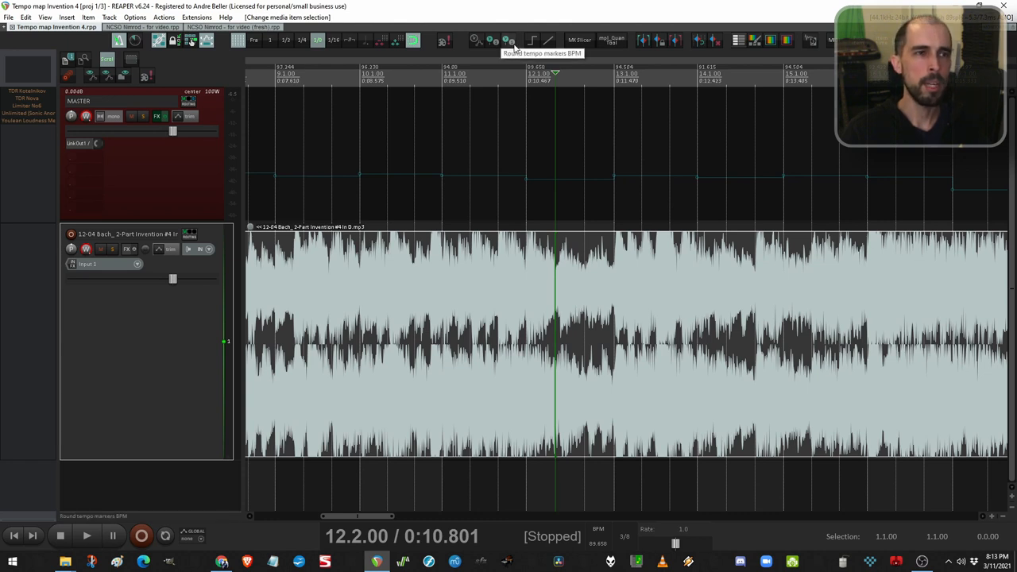
# - Run the 'Round tempo markers BPM' toolbar button on all project tempo markers
pyautogui.click(512, 41)
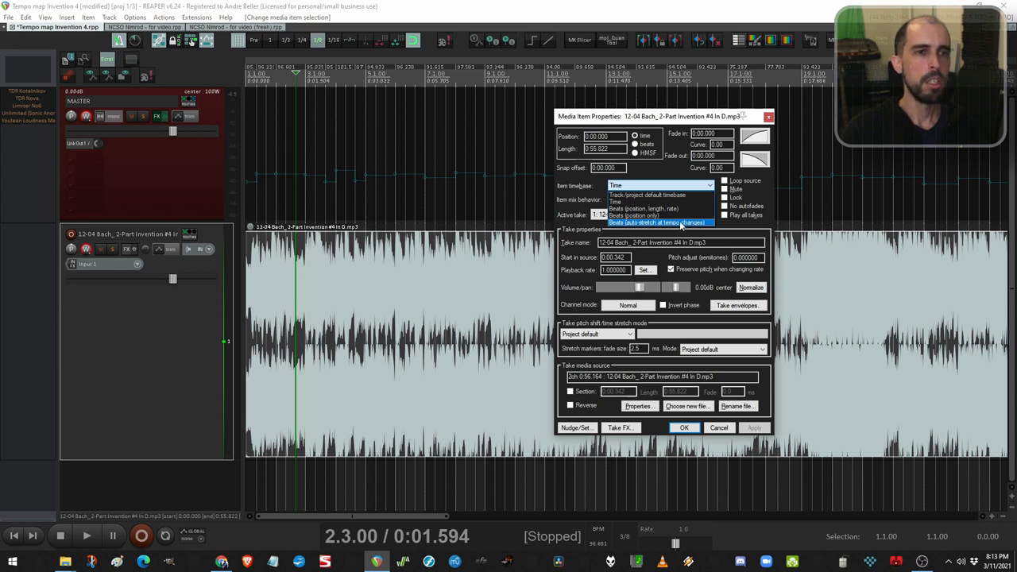
# - Apply Beats (auto-stretch at tempo changes) to the Bach item, confirming Yes to add stretch markers
pyautogui.click(659, 222)
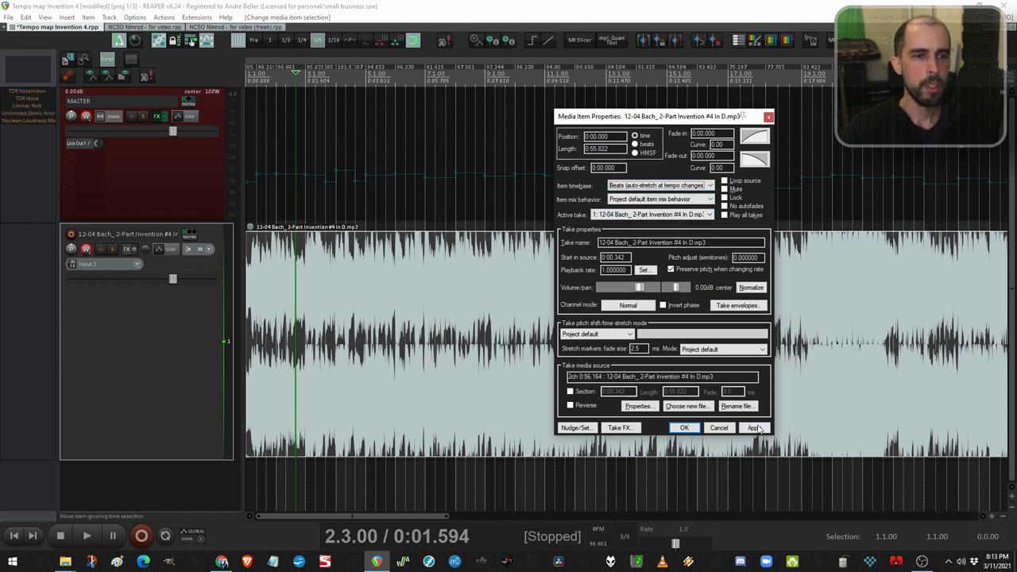
pyautogui.click(752, 427)
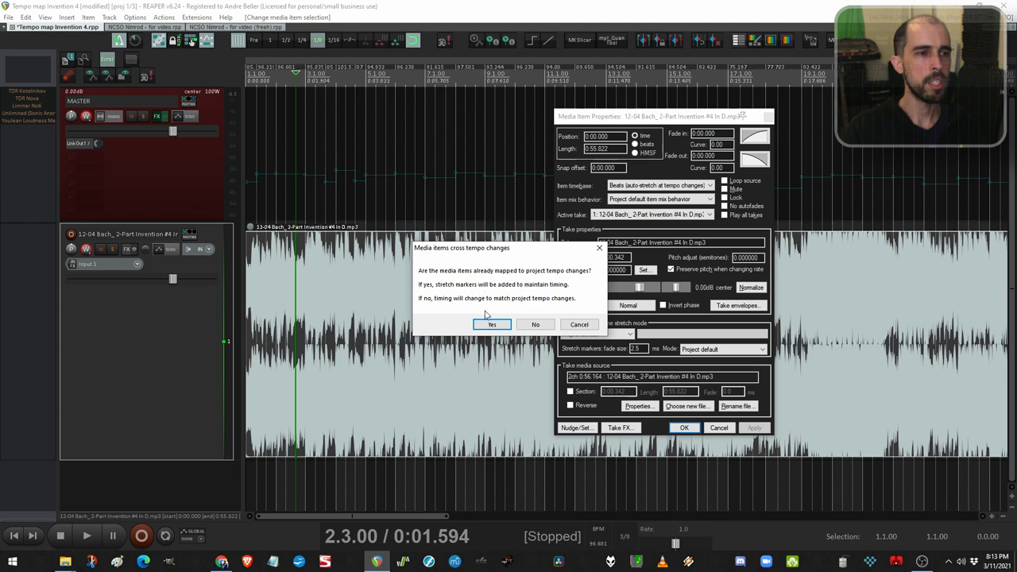
pyautogui.click(491, 324)
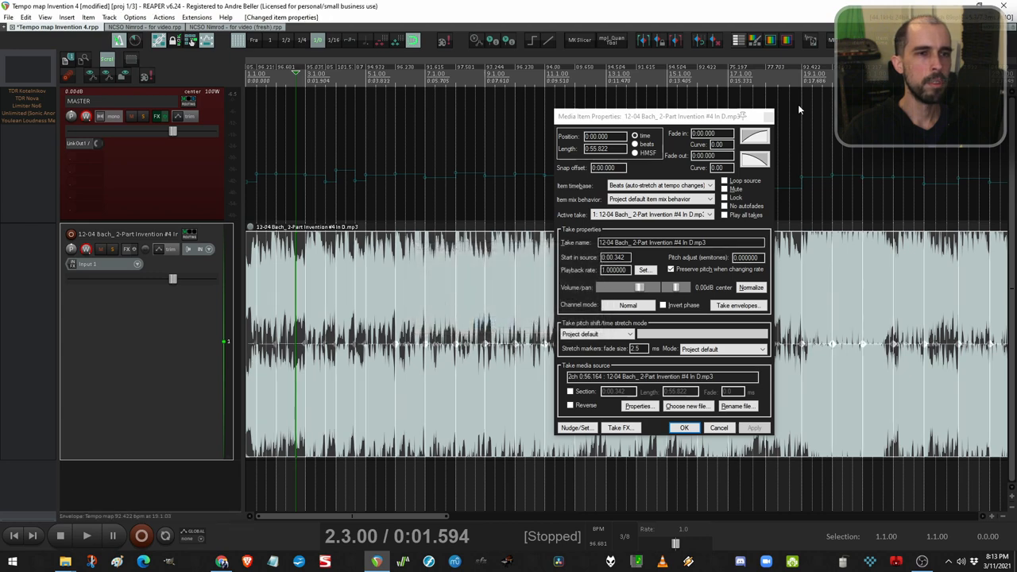
pyautogui.click(683, 427)
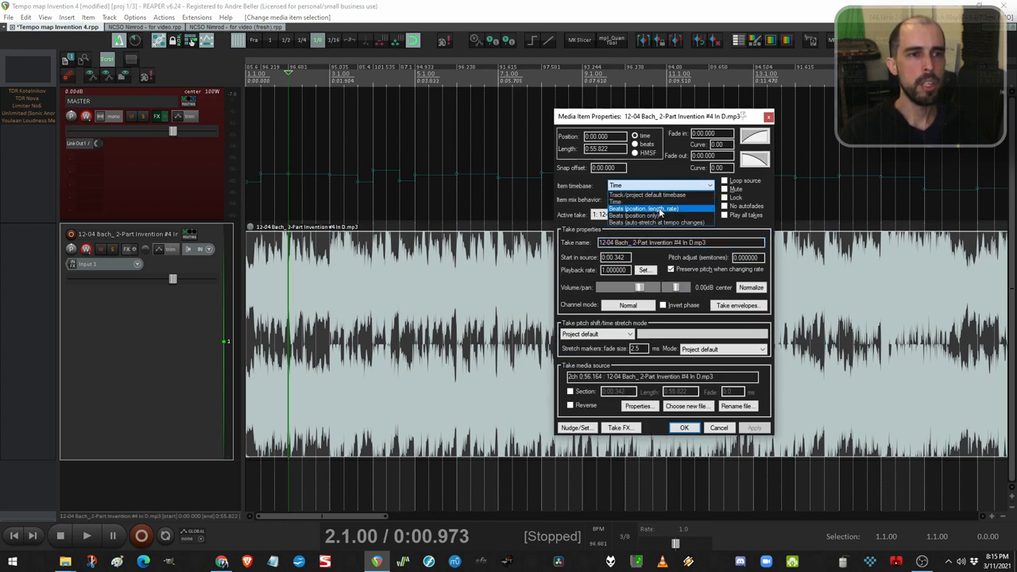
# - Set the Bach item's timebase to Beats (position, length, rate) and confirm with OK
pyautogui.click(643, 208)
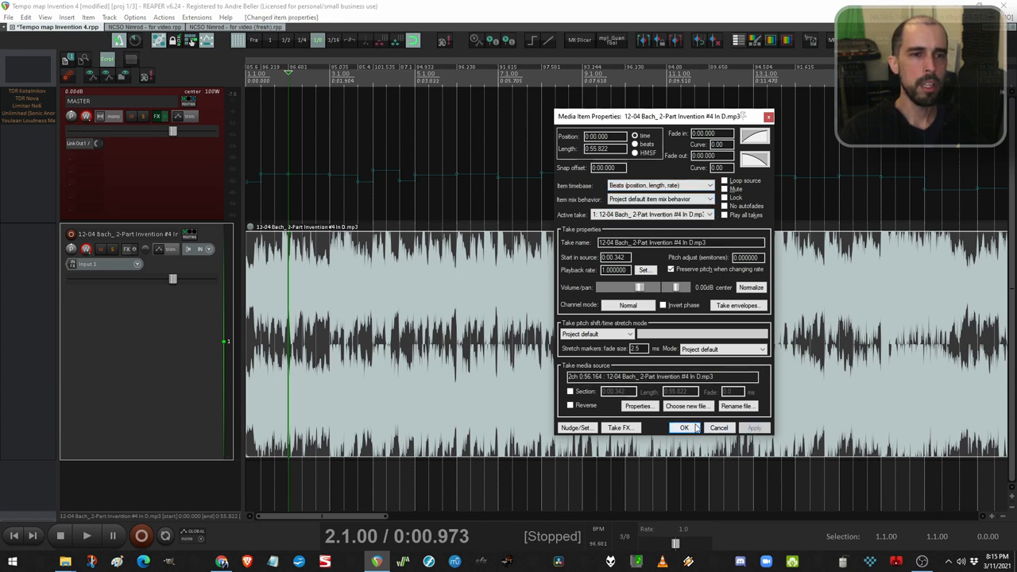
pyautogui.click(683, 428)
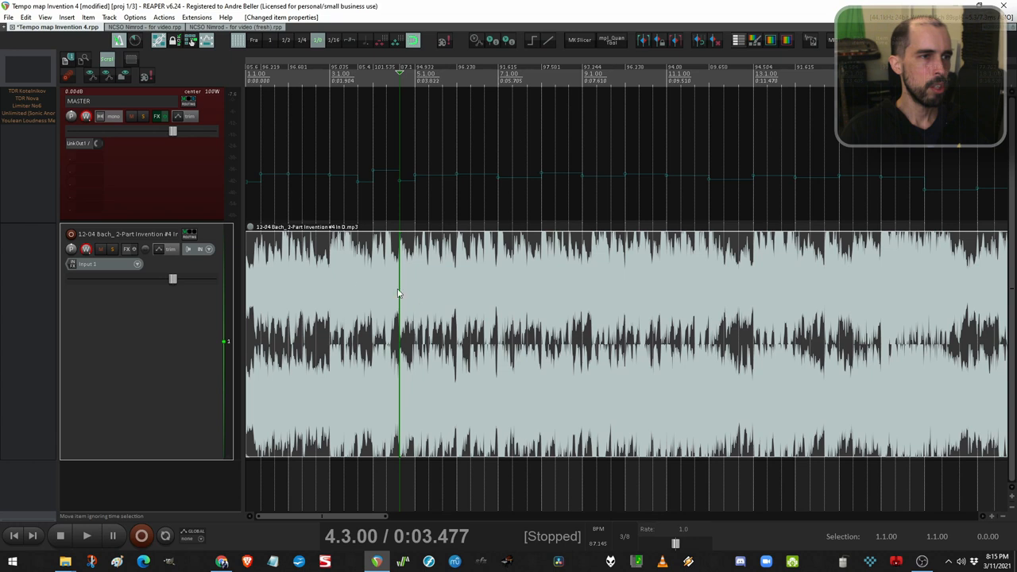
pyautogui.moveTo(406, 299)
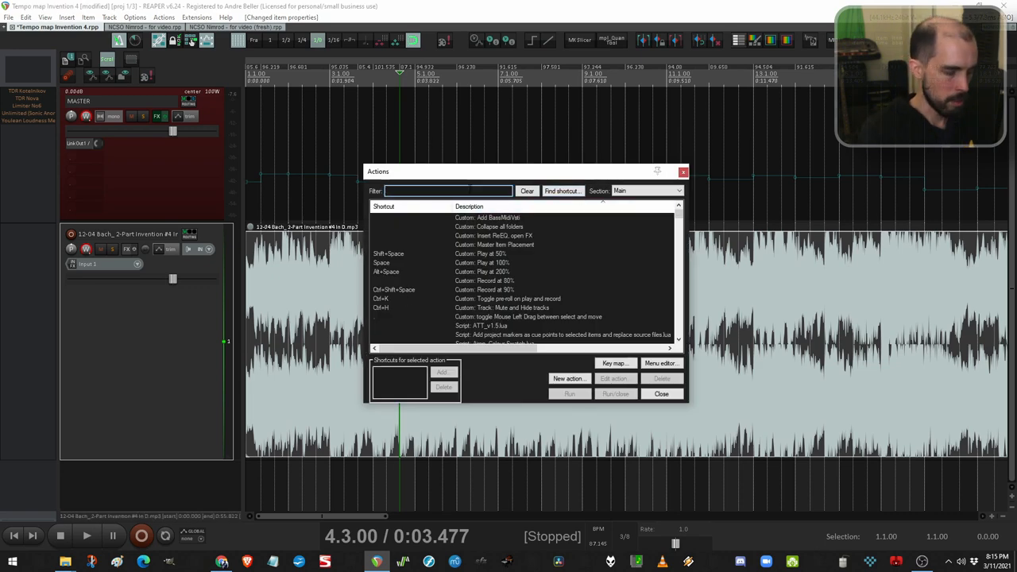
# - Run 'Media item: Add stretch markers at project tempo changes' from the filtered Actions list
pyautogui.write('stretch tempo')
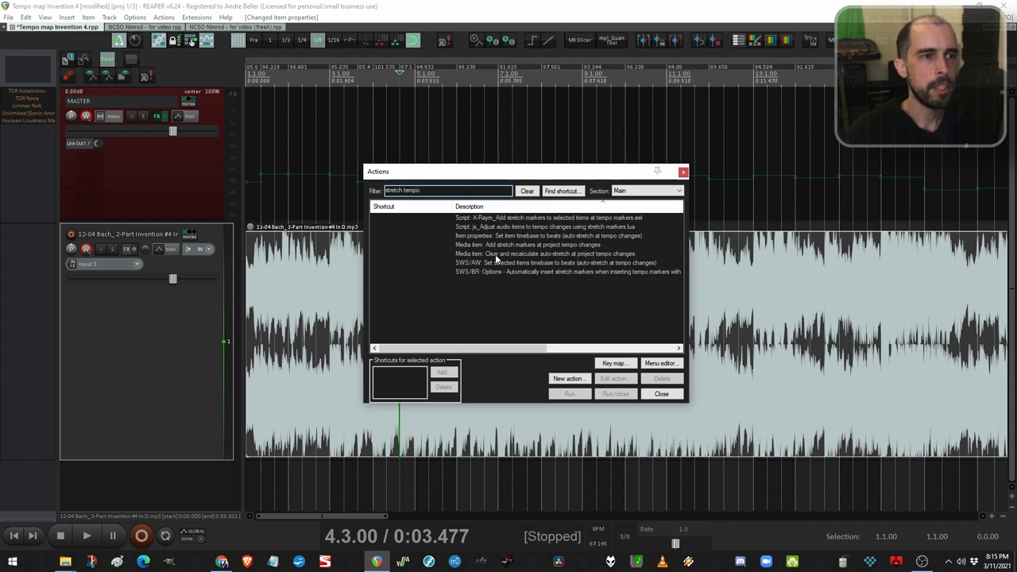
pyautogui.click(527, 245)
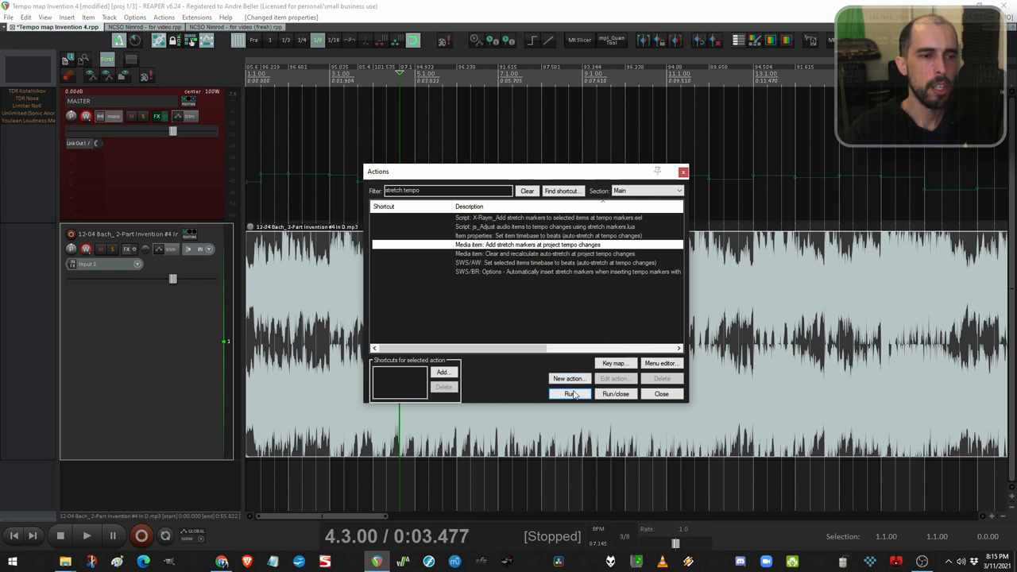
pyautogui.click(569, 394)
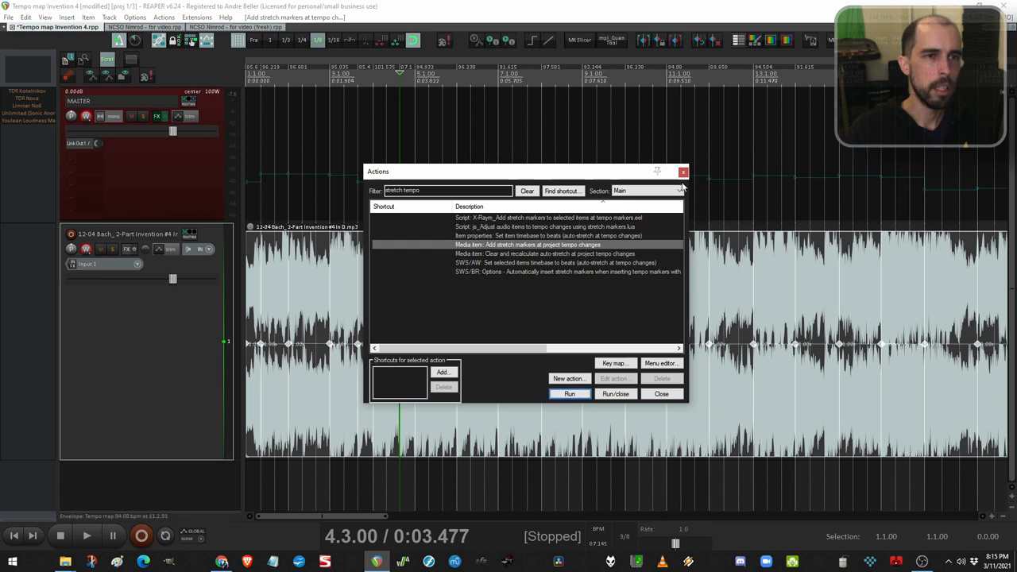
pyautogui.click(569, 394)
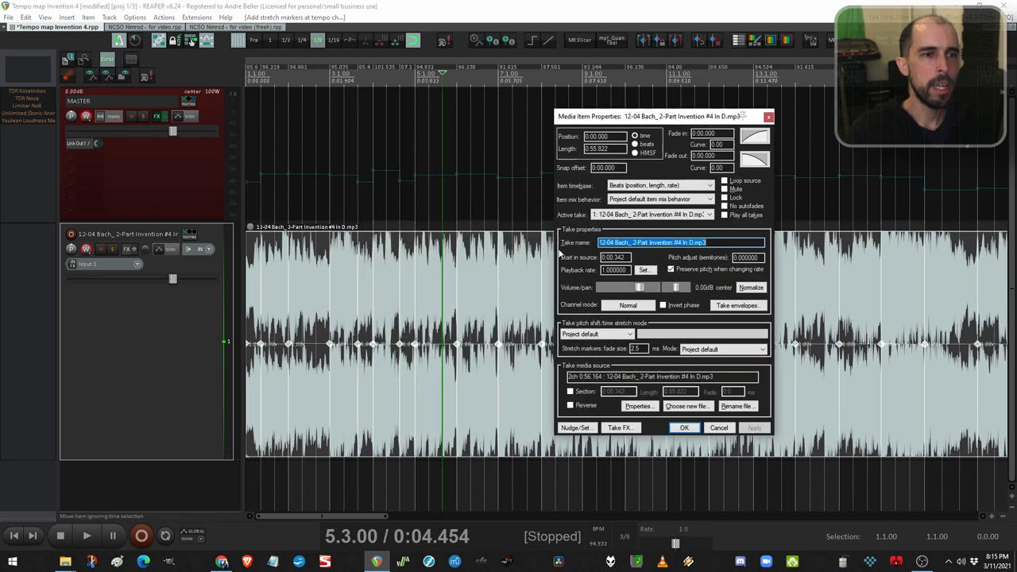
pyautogui.click(683, 427)
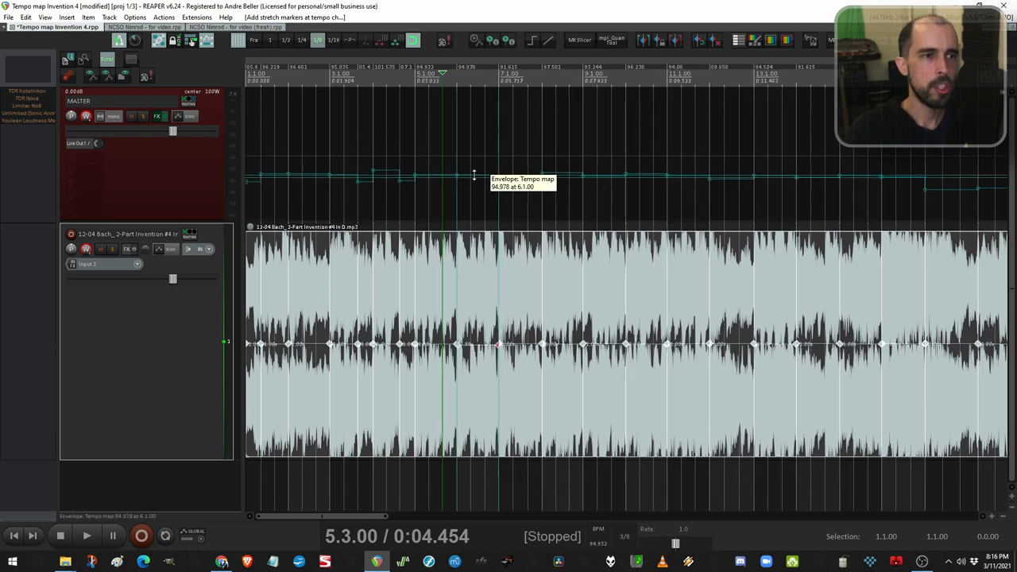
# - Nudge a tempo envelope point, then round all tempo markers to whole BPM
pyautogui.moveTo(476, 172); pyautogui.dragTo(478, 162)
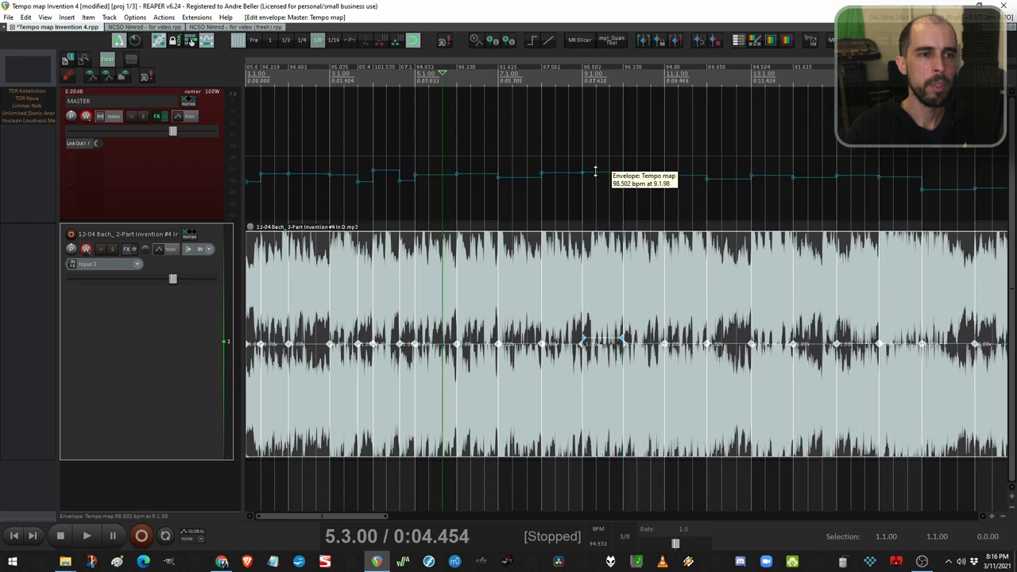
pyautogui.click(507, 40)
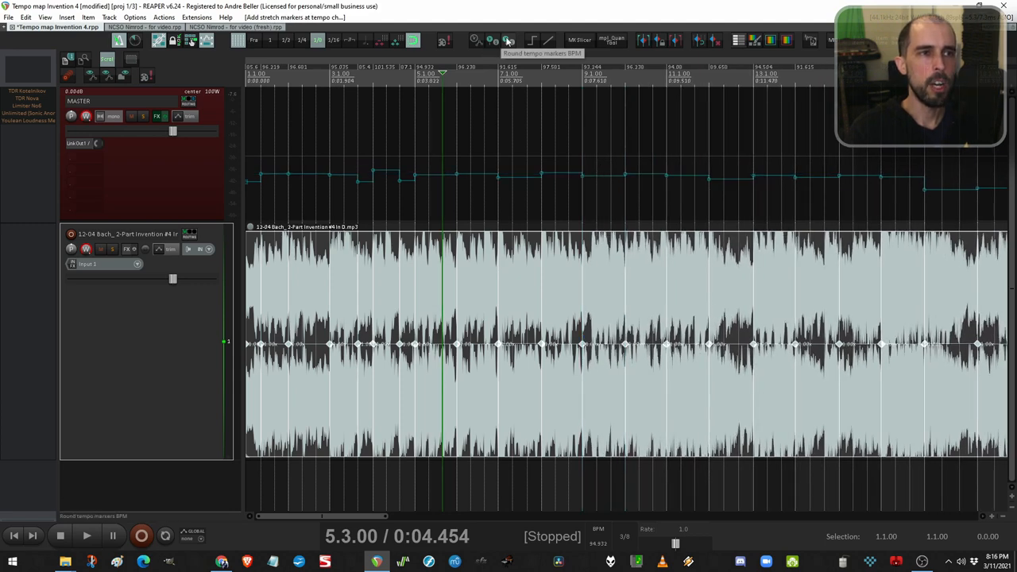
pyautogui.click(506, 40)
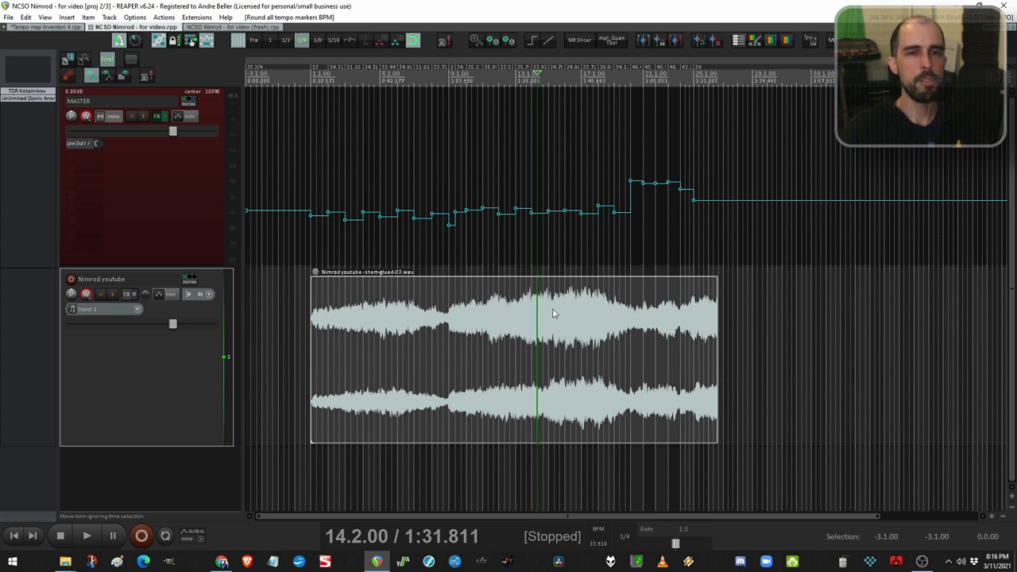
pyautogui.moveTo(554, 310)
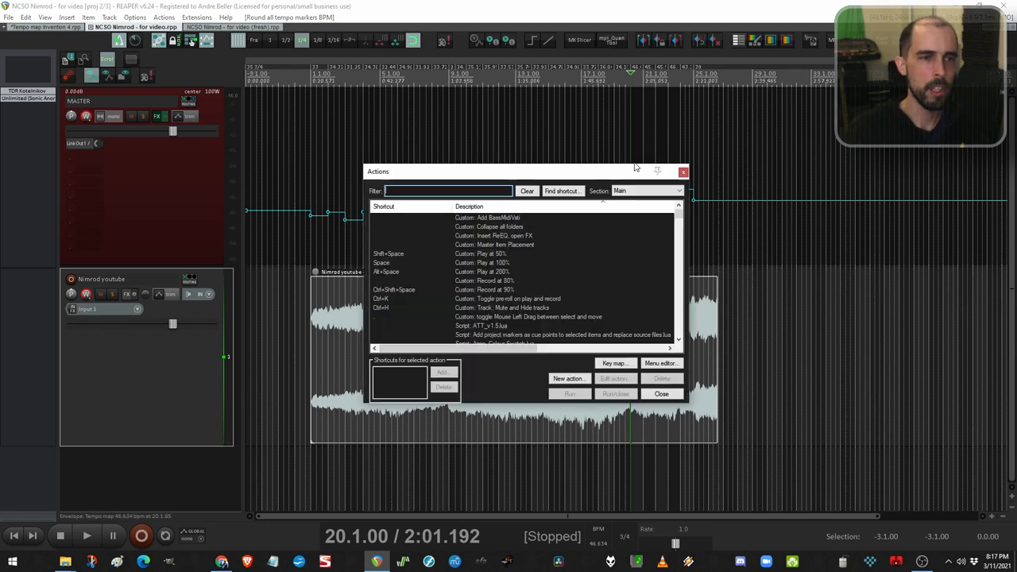
# - Bring the 'NCSO Nimrod - for video' project with its orchestral recording into focus
pyautogui.click(660, 393)
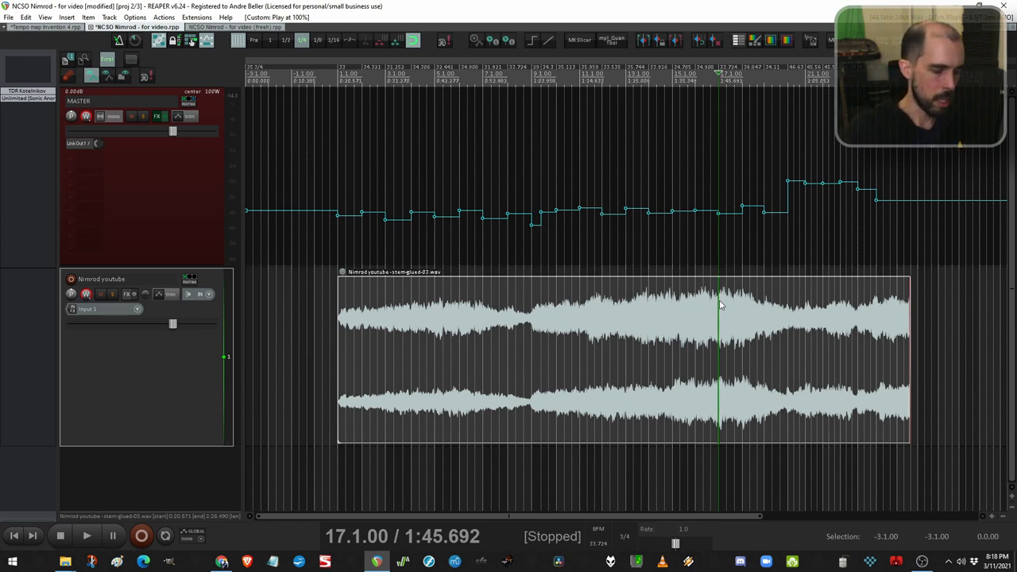
pyautogui.click(133, 17)
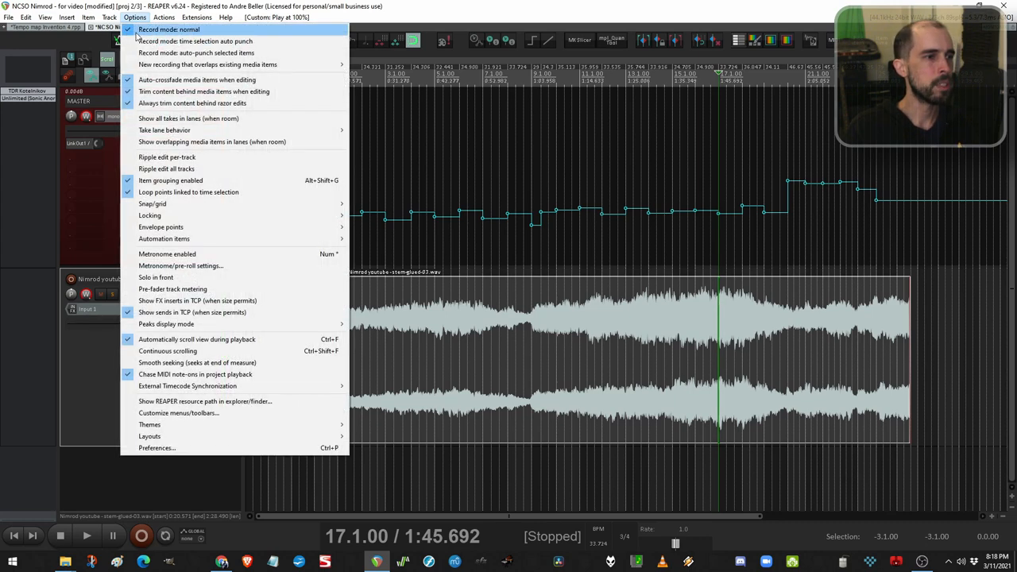
pyautogui.moveTo(161, 227)
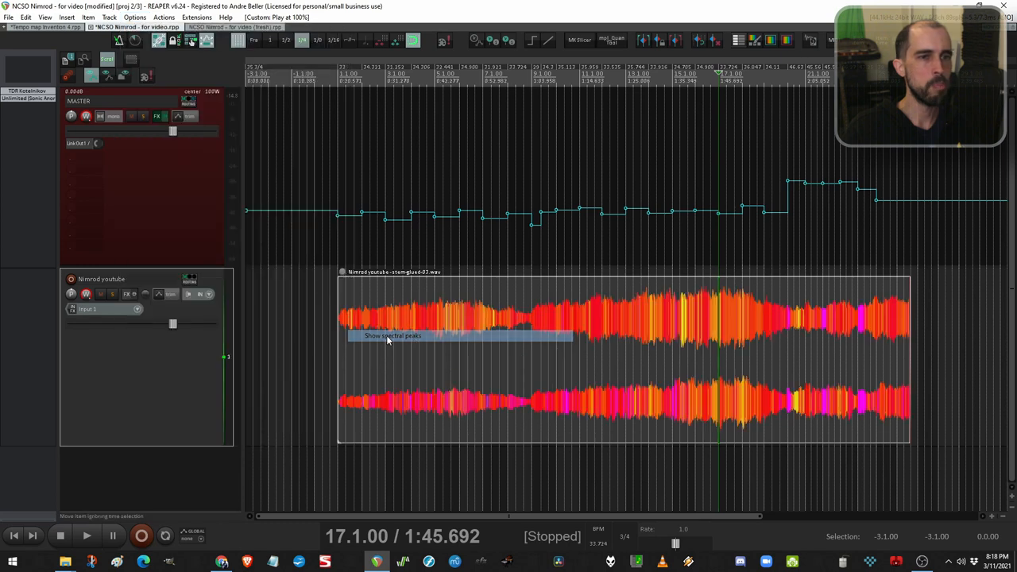
pyautogui.moveTo(718, 310)
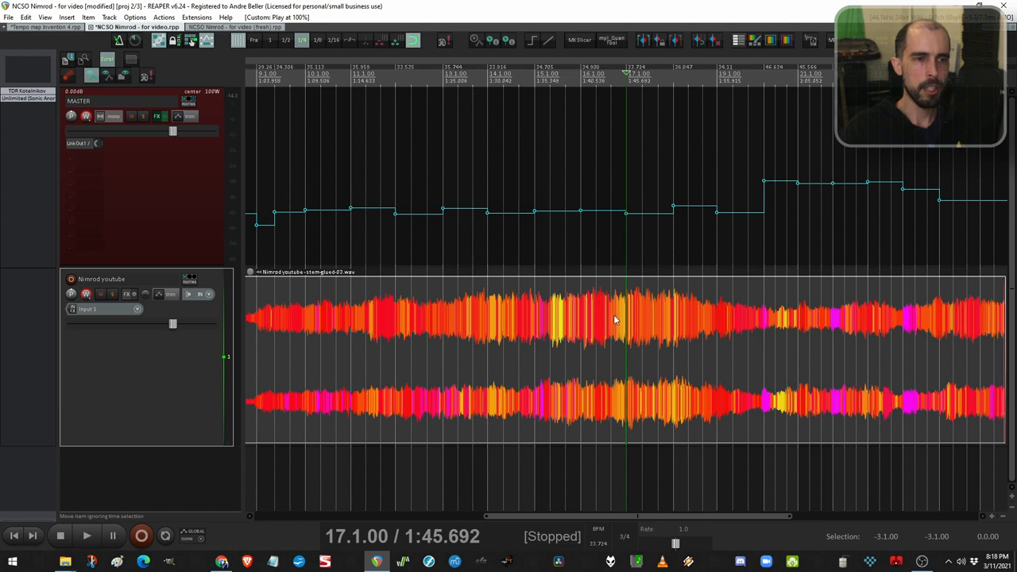
pyautogui.moveTo(633, 326)
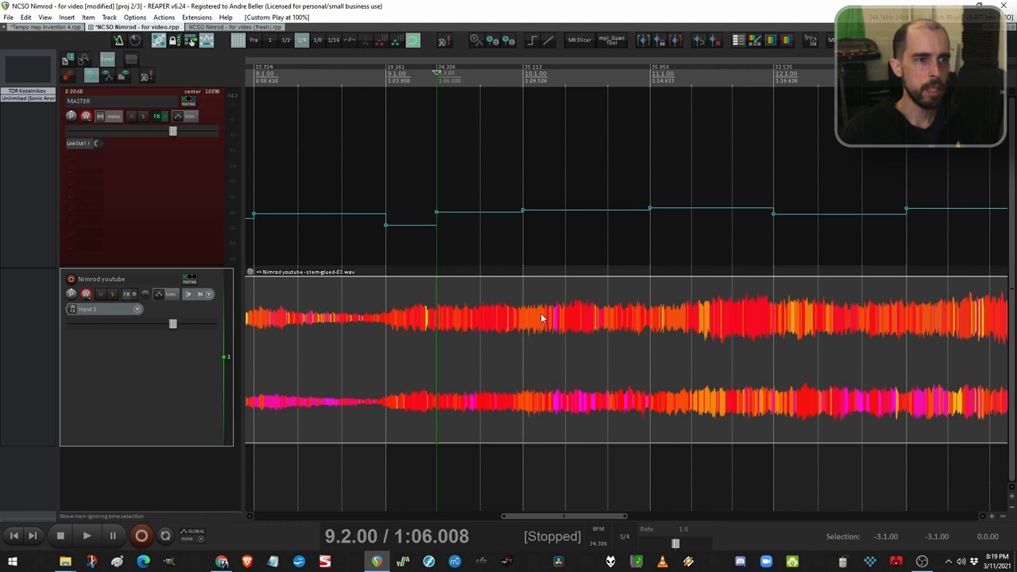
pyautogui.click(86, 533)
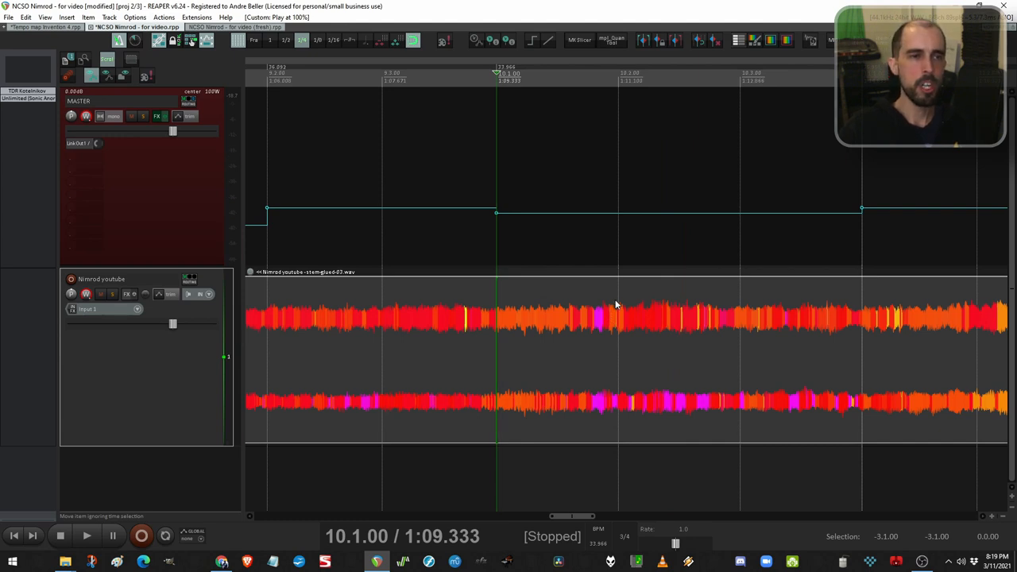
pyautogui.moveTo(597, 337)
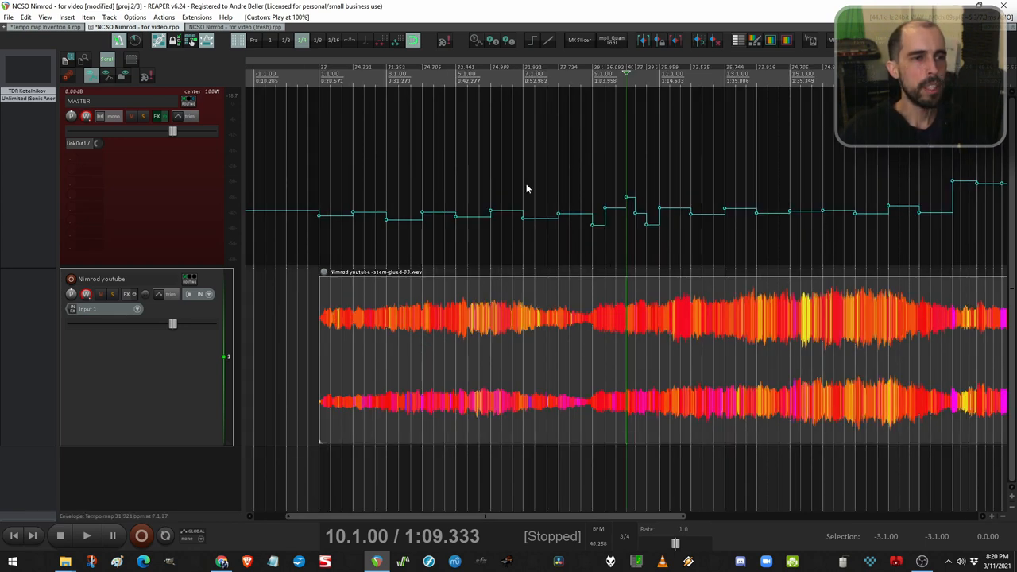
pyautogui.moveTo(410, 235)
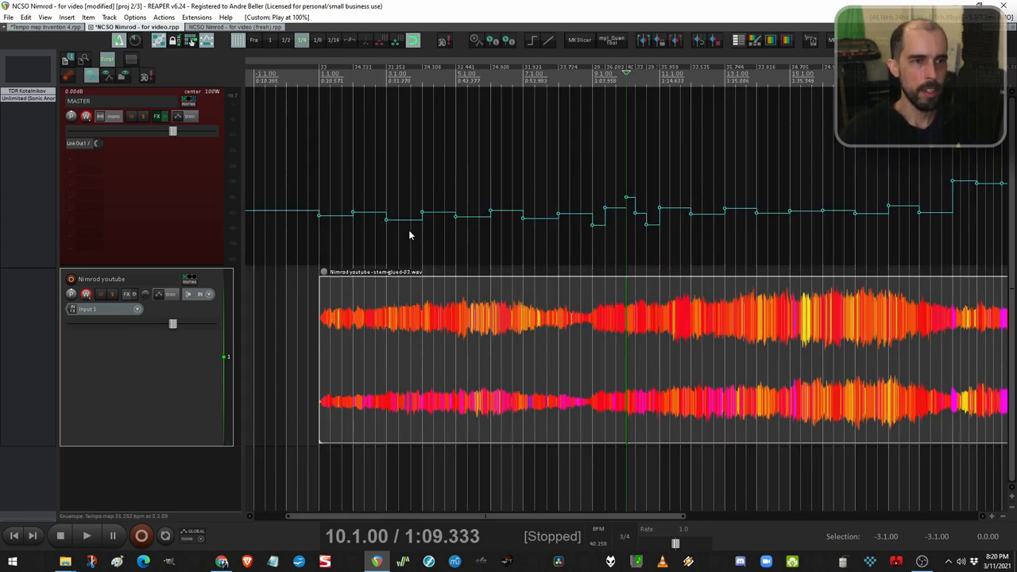
# - Widen the tempo envelope's Minimum/Maximum bpm range so the Nimrod tempo map lies flat and low
pyautogui.rightClick(461, 235)
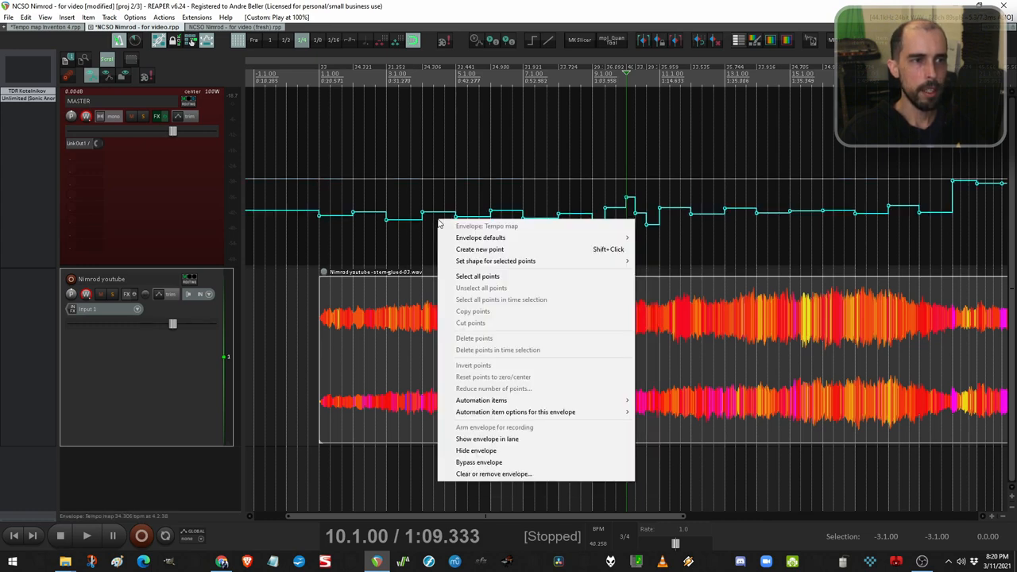
pyautogui.moveTo(480, 239)
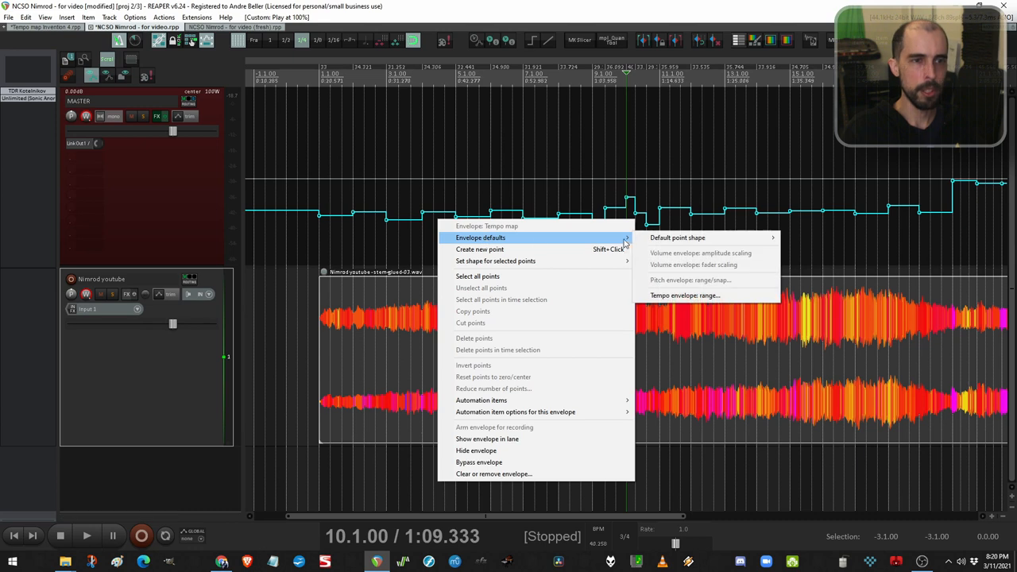
pyautogui.moveTo(685, 294)
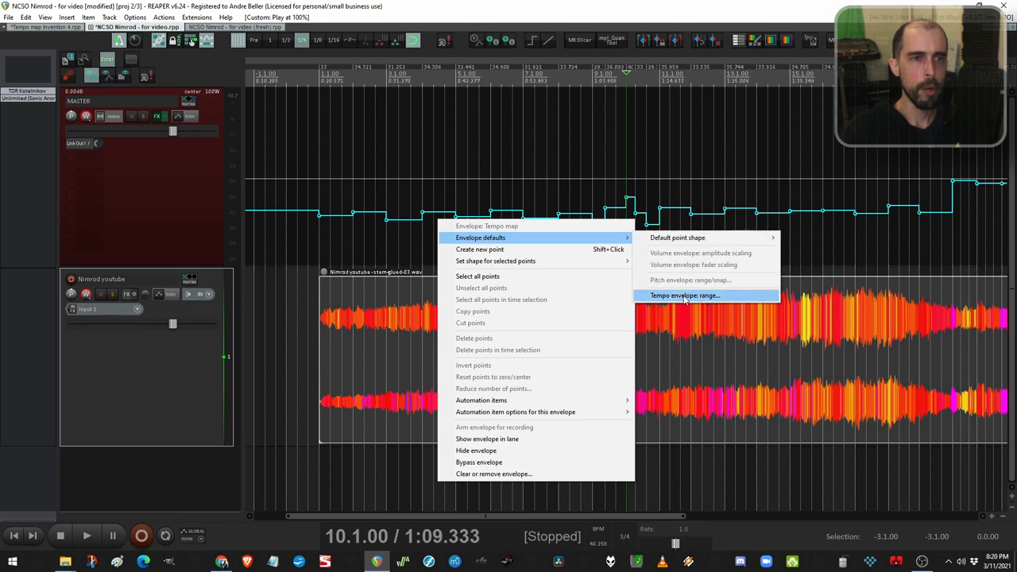
pyautogui.click(684, 294)
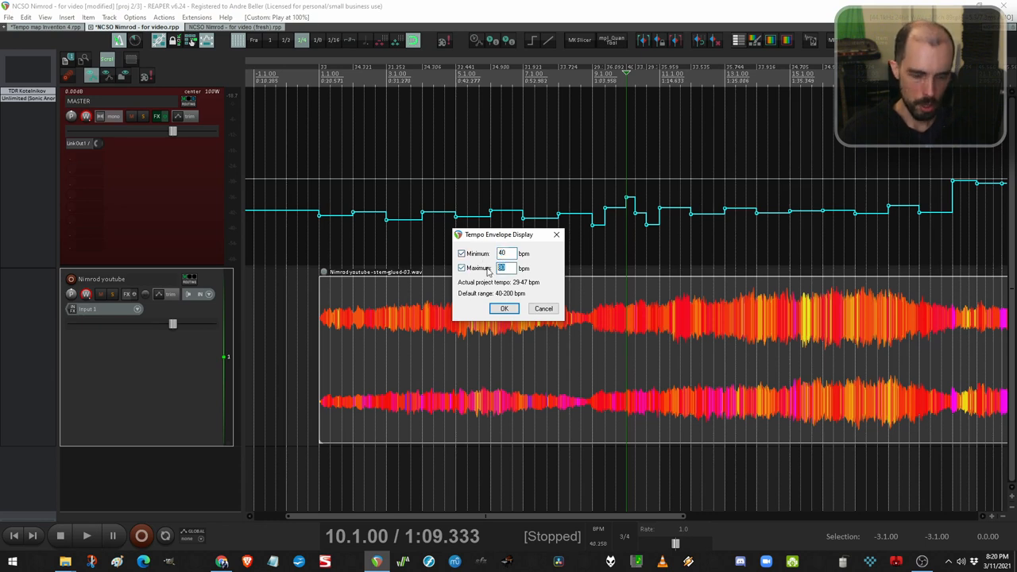
pyautogui.click(504, 308)
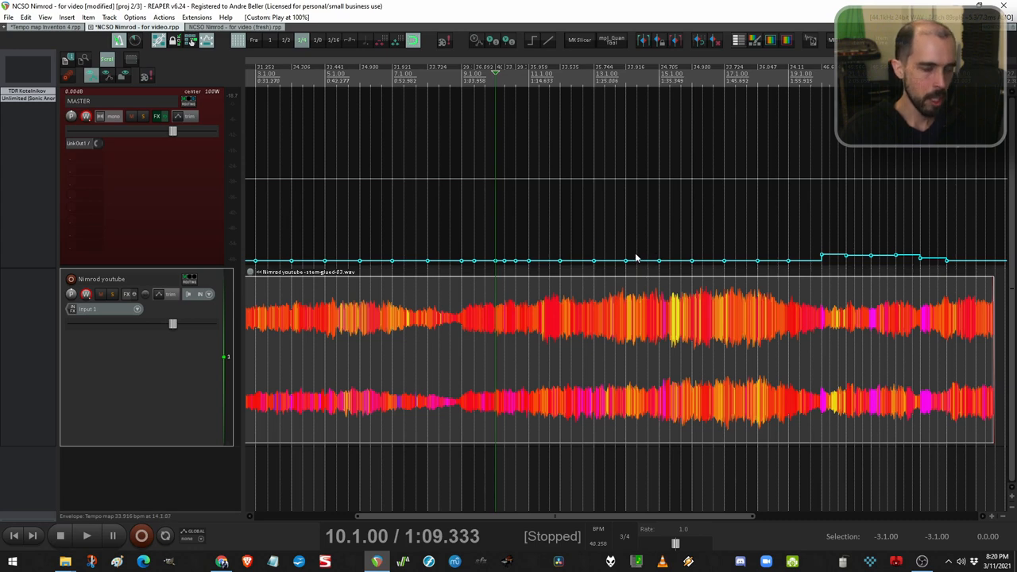
# - Tighten the tempo envelope's Minimum/Maximum bpm range so the tempo steps fill the lane
pyautogui.rightClick(636, 258)
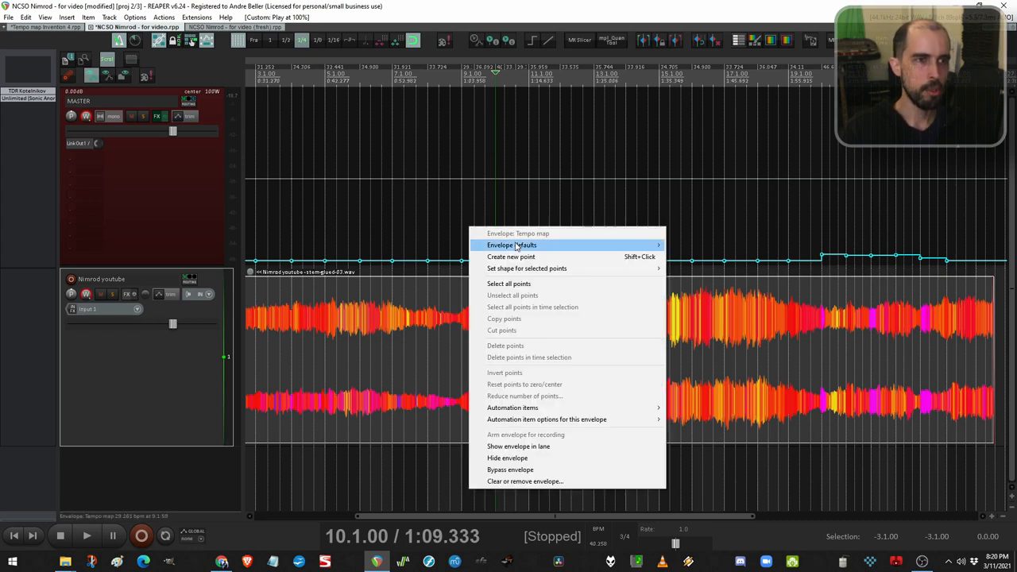
pyautogui.click(511, 244)
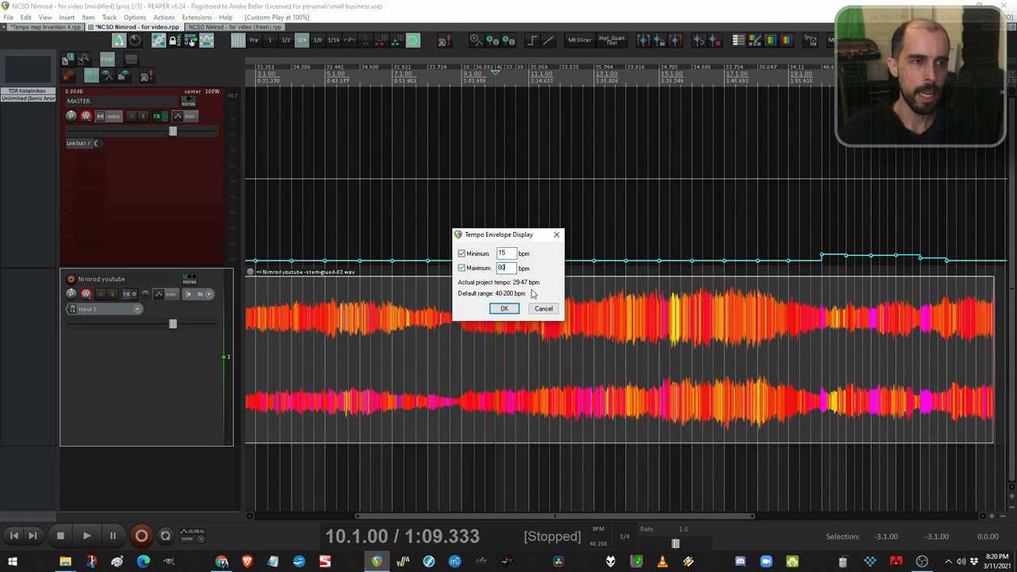
pyautogui.click(503, 308)
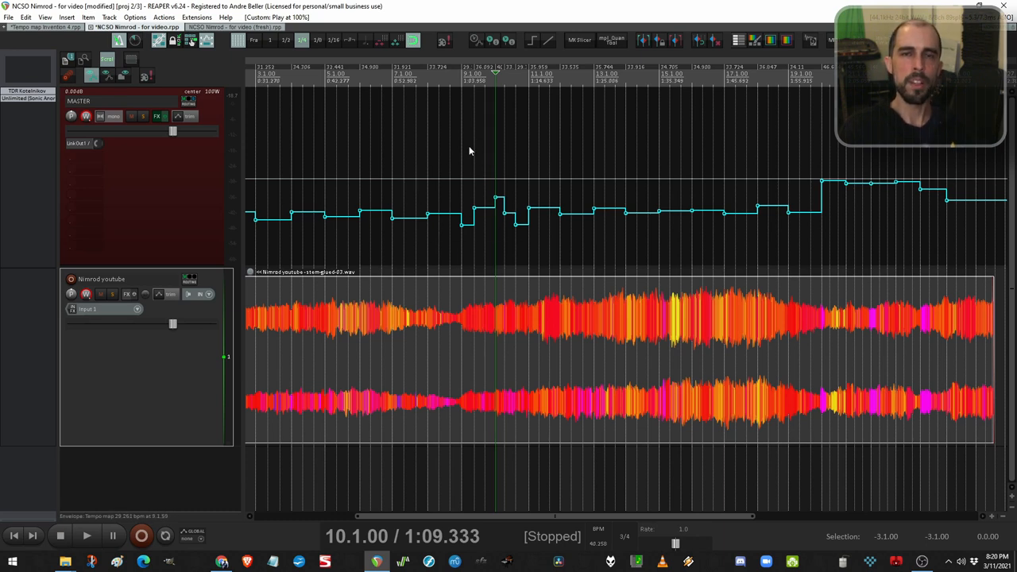
pyautogui.moveTo(426, 171)
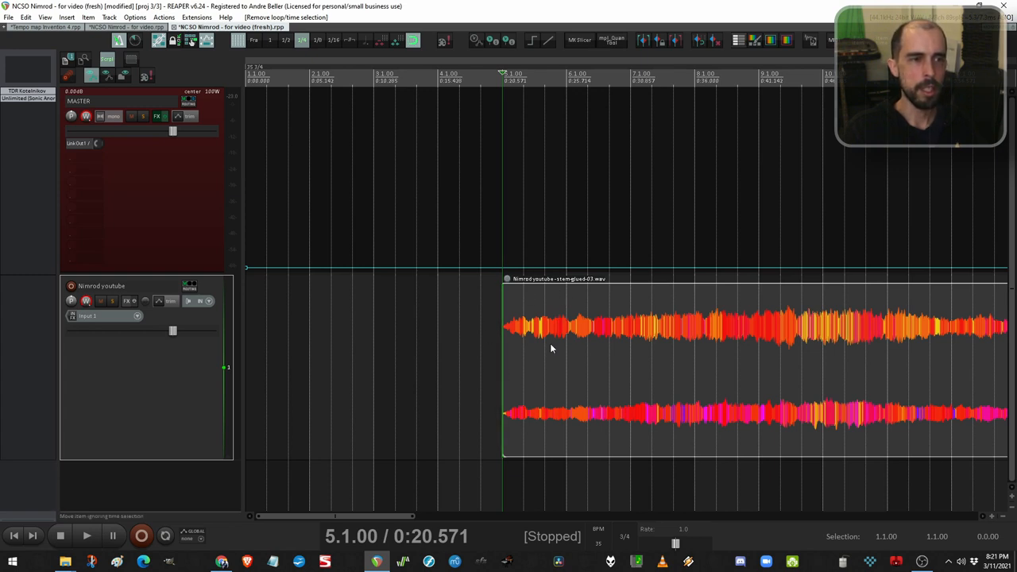
pyautogui.moveTo(508, 324)
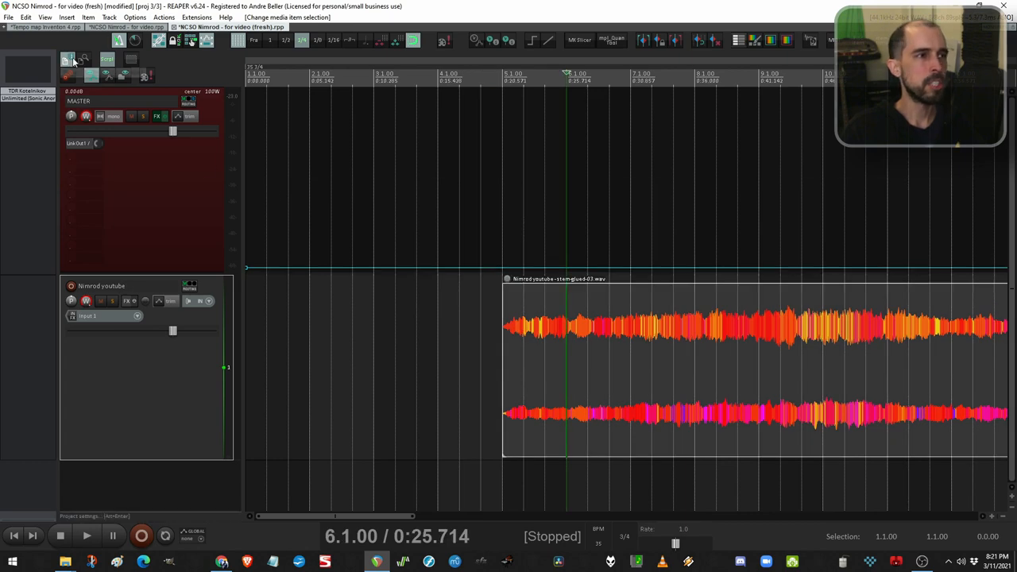
# - Set the Project start measure and base the ruler's measure numbering on it in Project settings
pyautogui.click(67, 60)
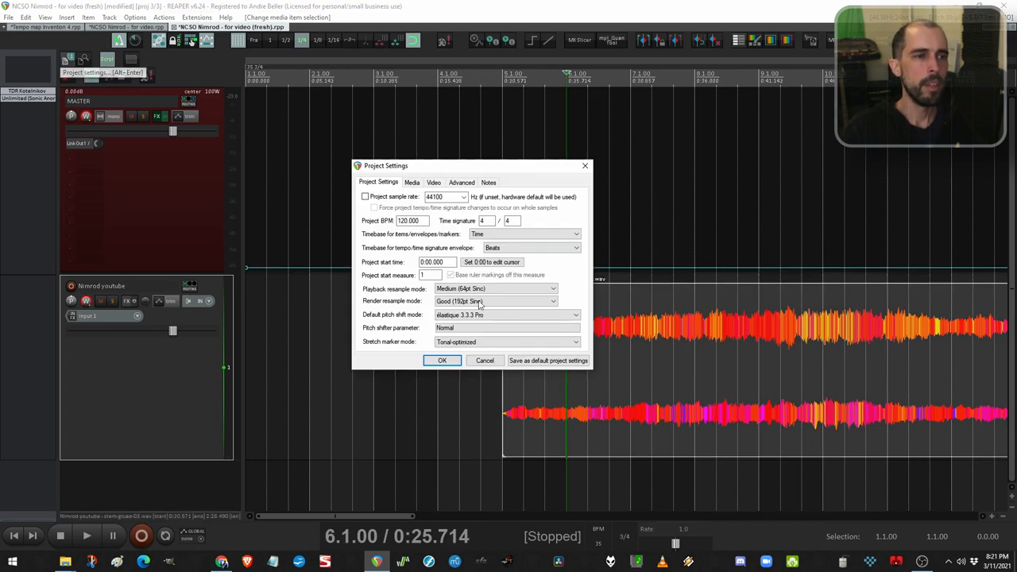
pyautogui.click(429, 275)
pyautogui.write('-3')
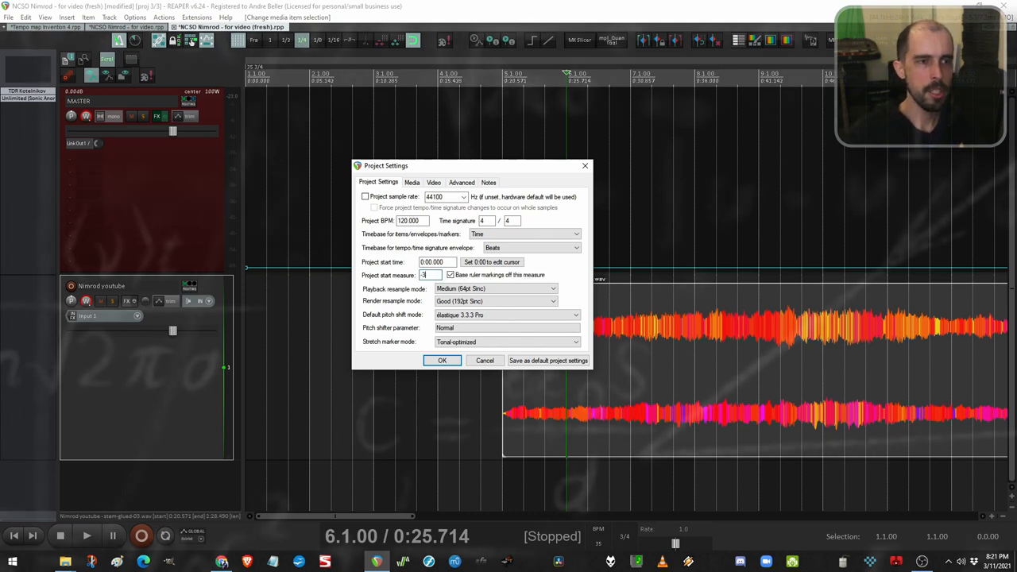
pyautogui.click(441, 359)
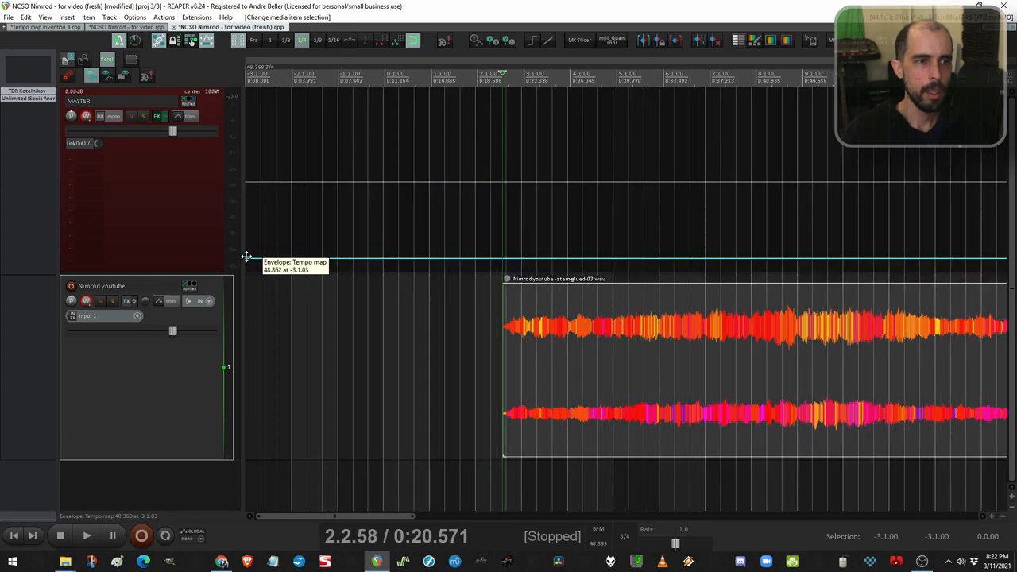
# - Nudge the first tempo point and set the recording's item timebase to 'Beats (position only)'
pyautogui.moveTo(251, 257); pyautogui.dragTo(251, 260)
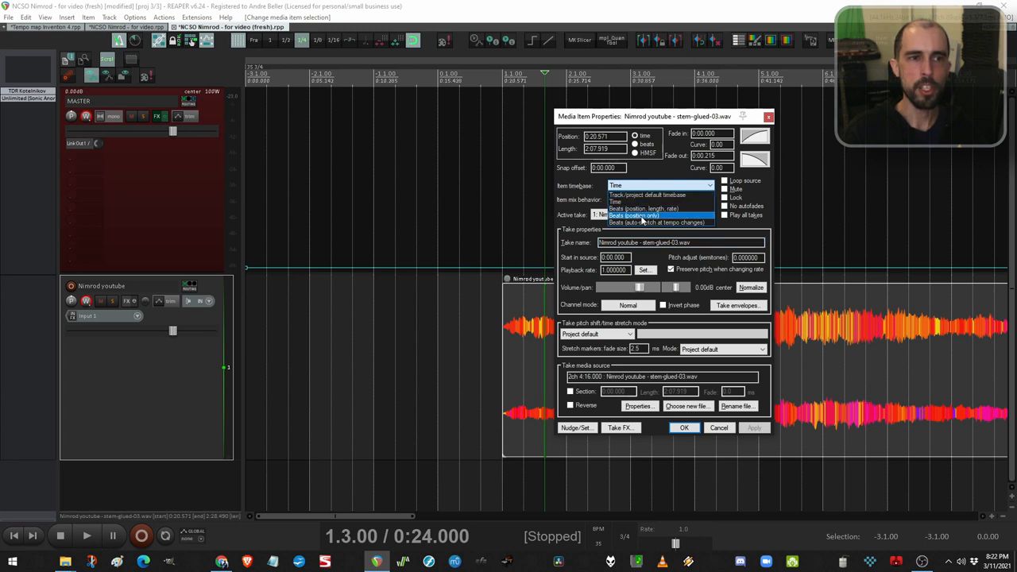
pyautogui.click(634, 216)
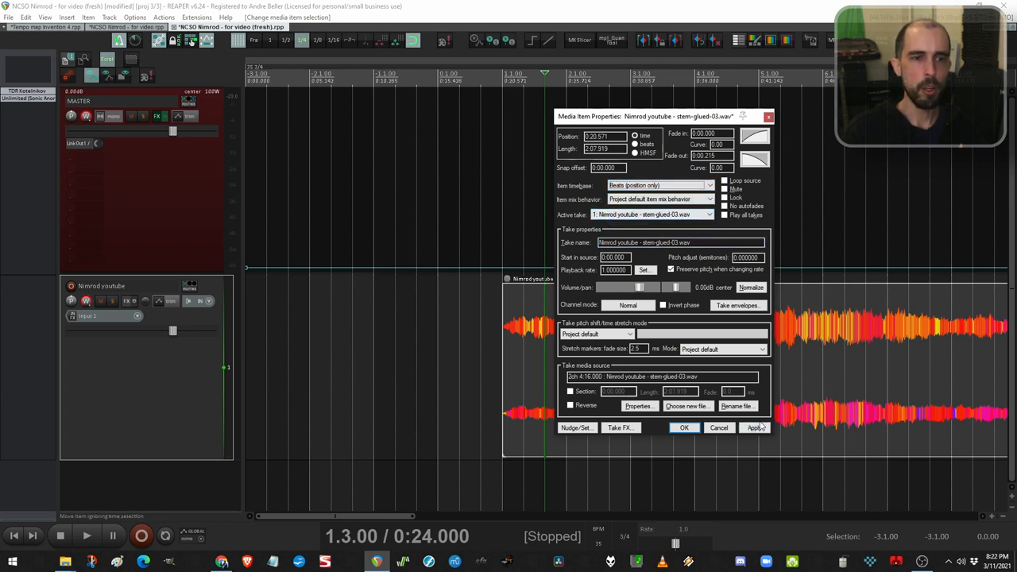
pyautogui.click(753, 428)
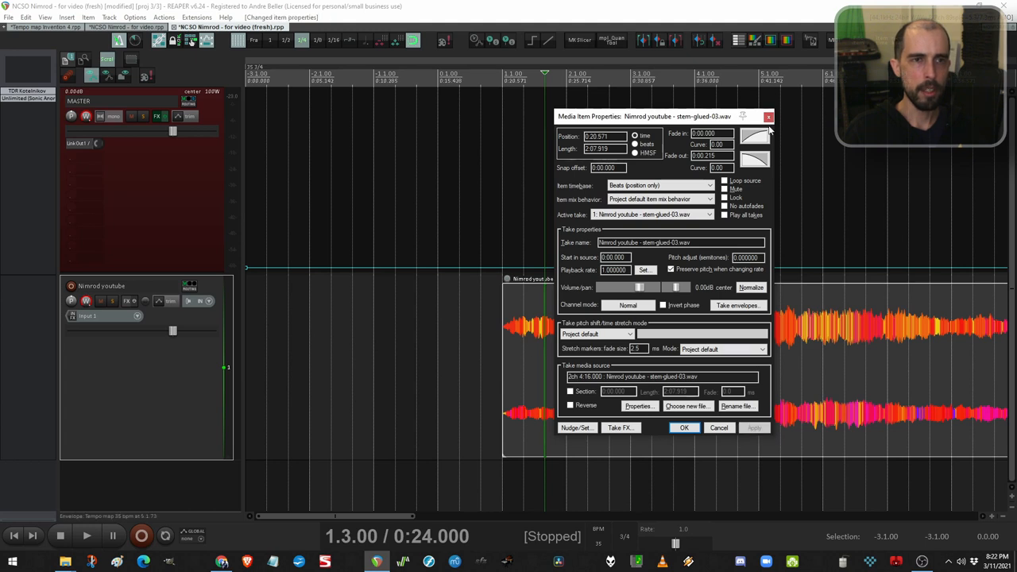
pyautogui.click(683, 427)
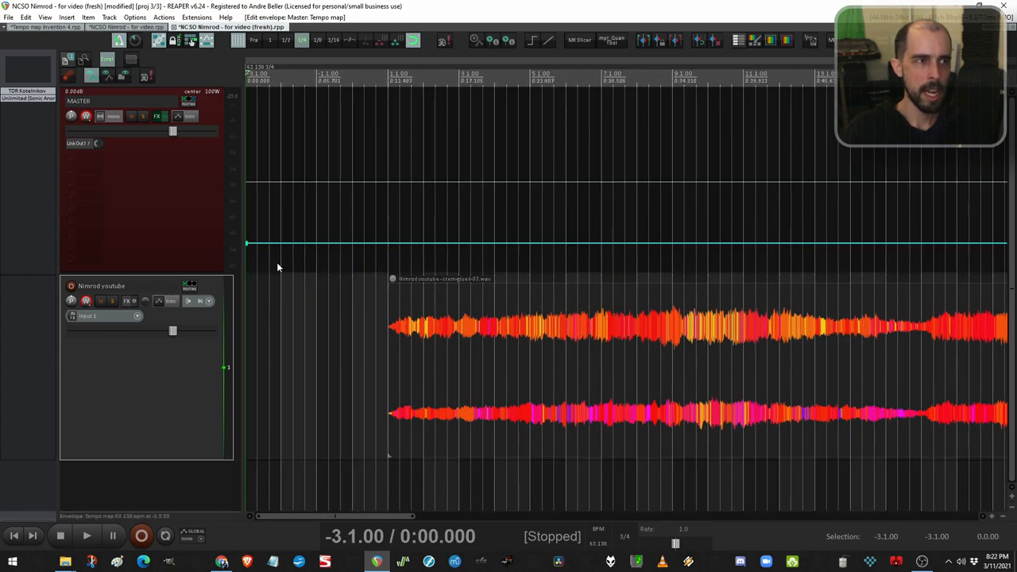
# - Adjust the tempo map's starting point again and reselect the Nimrod audio item
pyautogui.moveTo(248, 244); pyautogui.dragTo(254, 239)
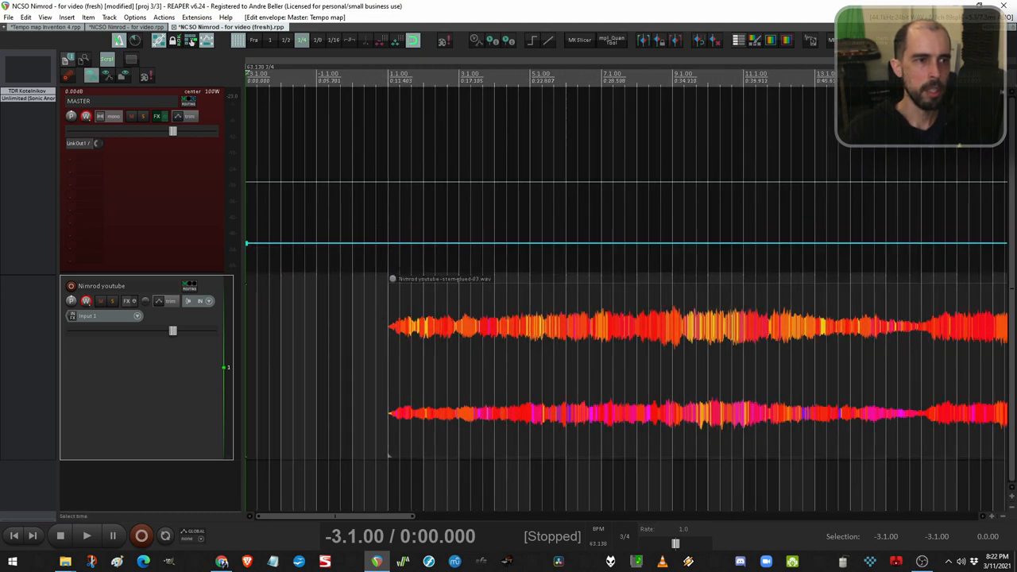
pyautogui.click(429, 310)
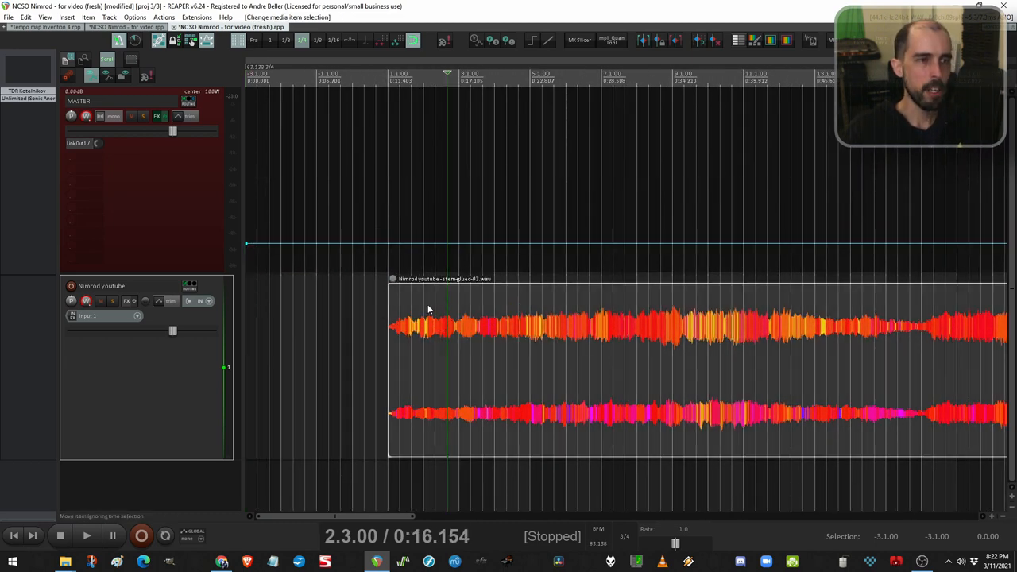